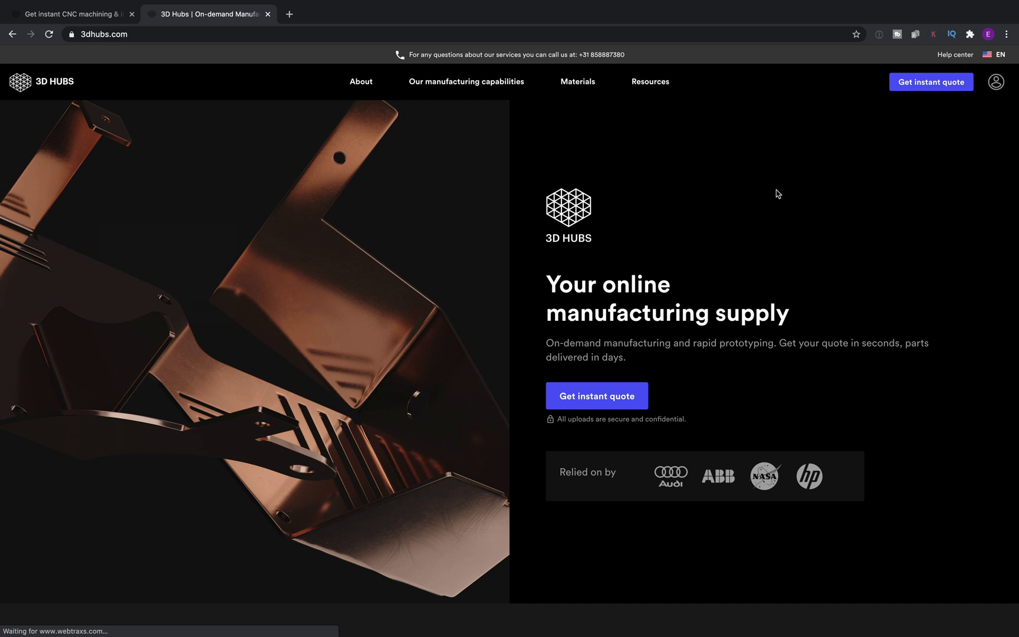
{"action": "mouse_move", "coordinate": [619, 381]}
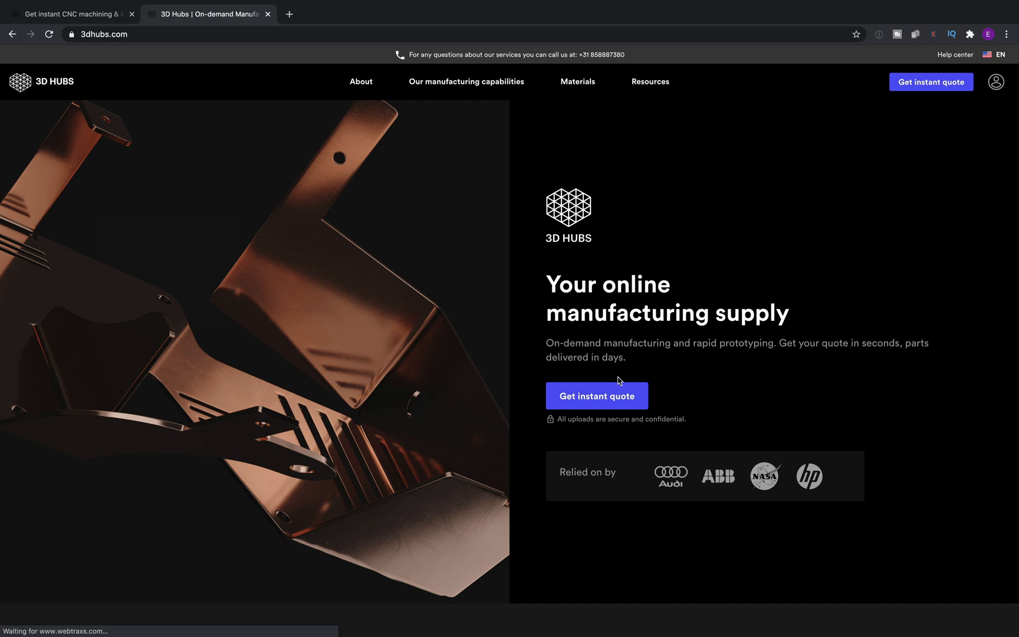
Start an instant quote and choose CNC machining as the technology
{"action": "left_click", "coordinate": [597, 396]}
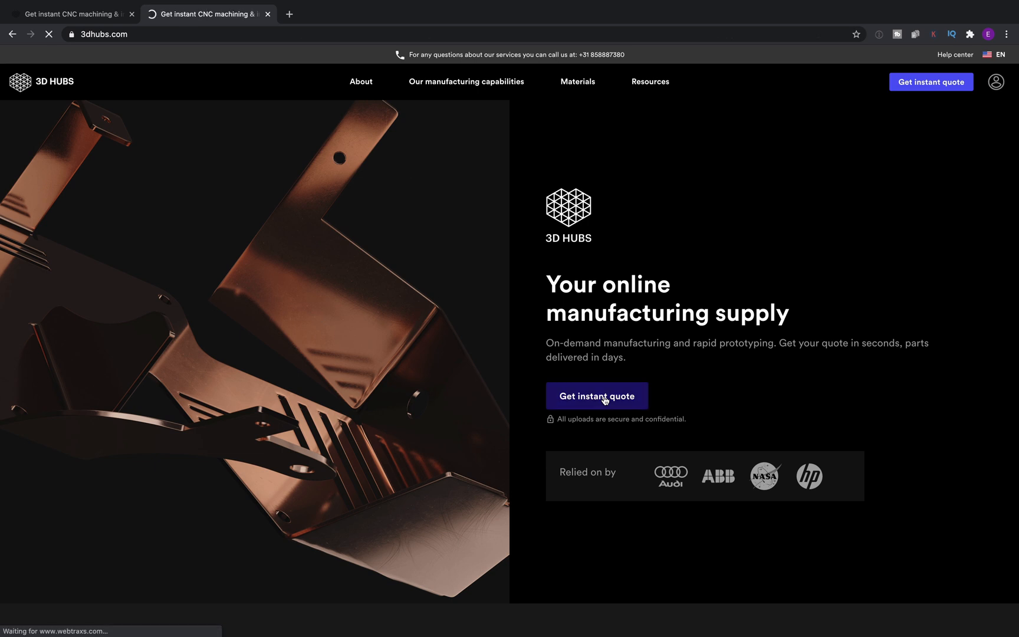
{"action": "left_click", "coordinate": [595, 396]}
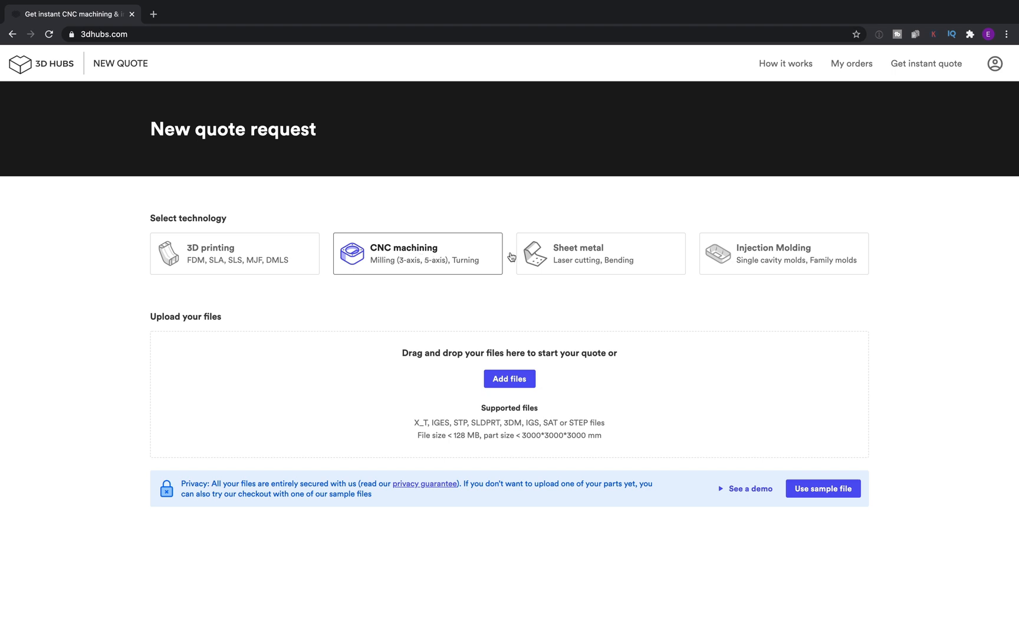
{"action": "mouse_move", "coordinate": [784, 261]}
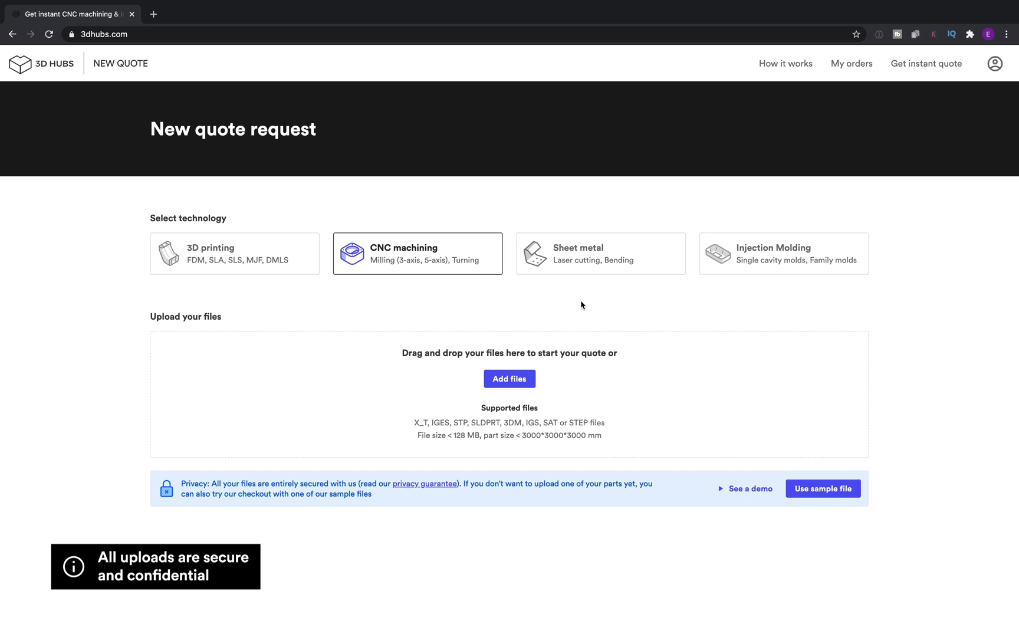
{"action": "mouse_move", "coordinate": [410, 259]}
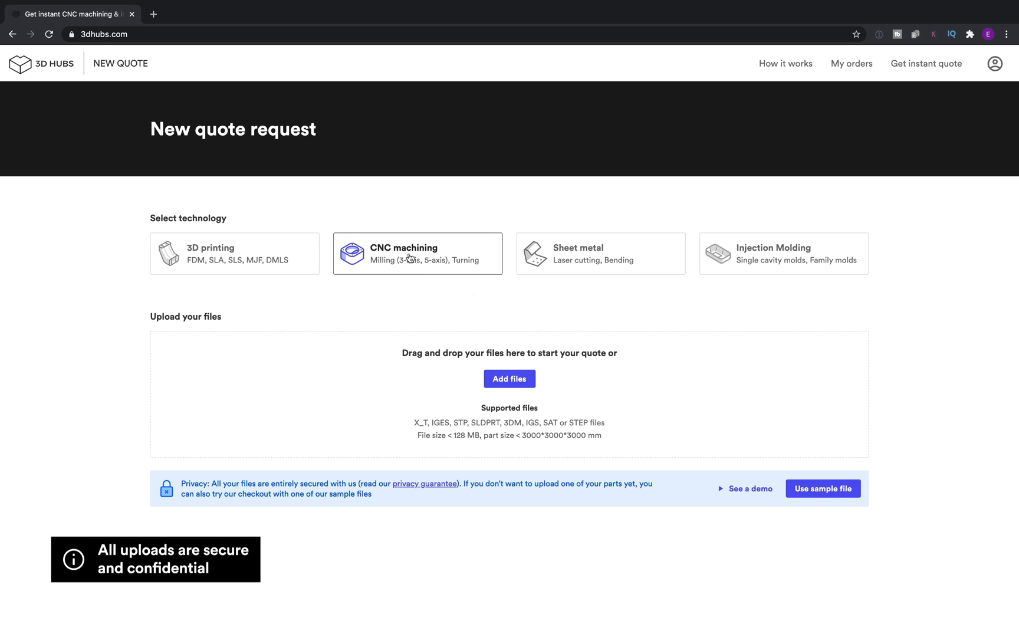
{"action": "mouse_move", "coordinate": [483, 318]}
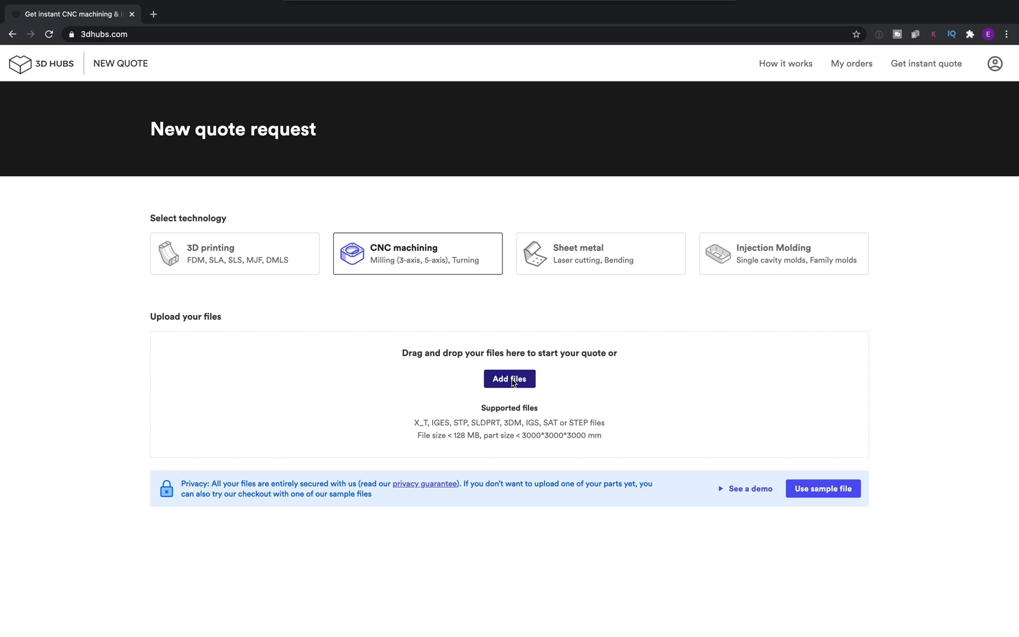
Begin adding part files, bringing up the 'Be Mindful of Your Data' notice
{"action": "left_click", "coordinate": [509, 378]}
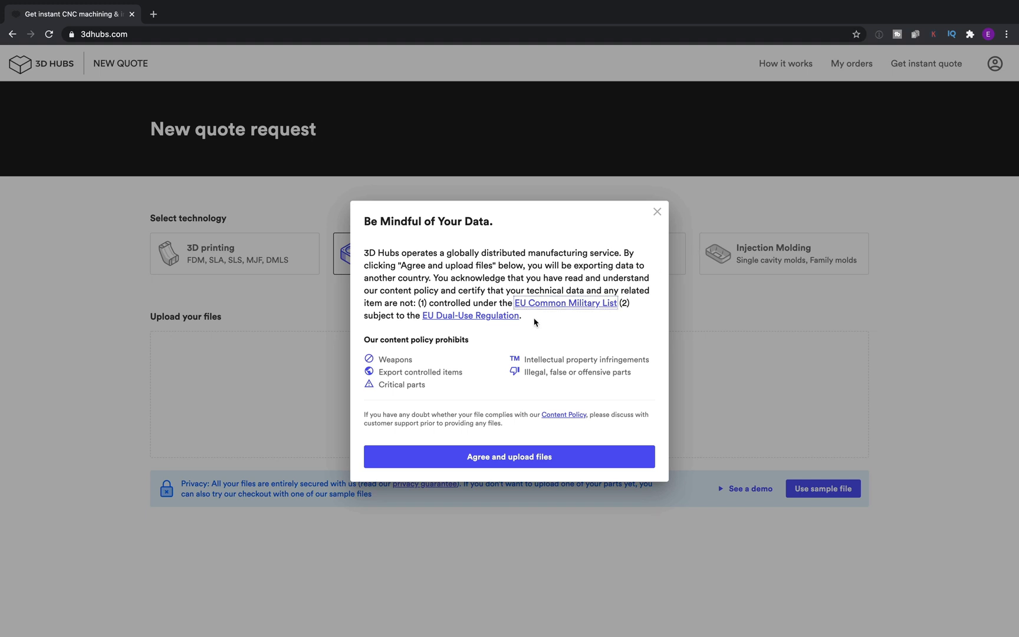
{"action": "mouse_move", "coordinate": [490, 346]}
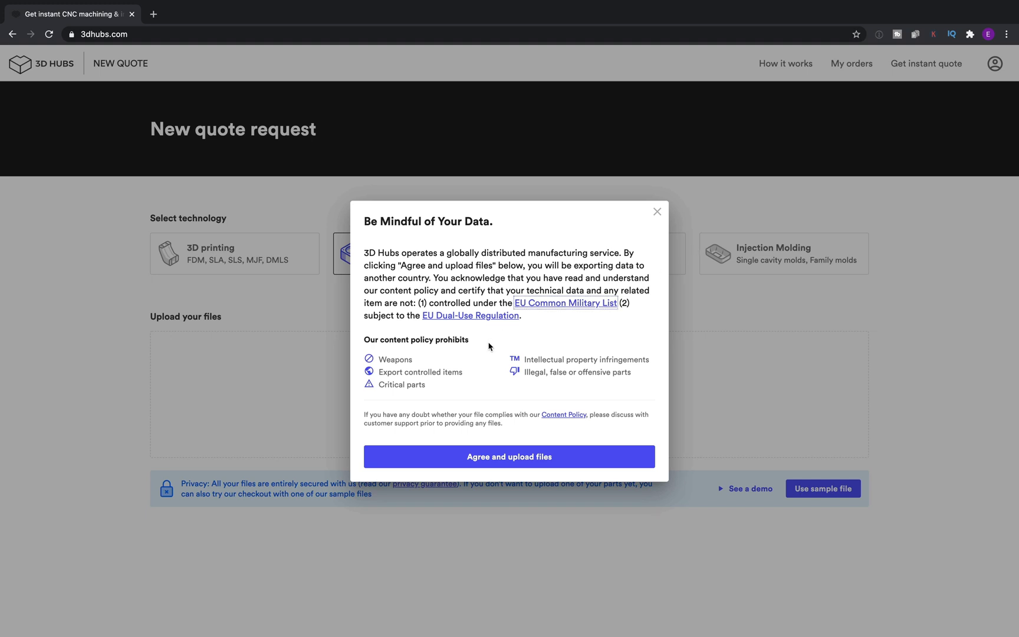
{"action": "mouse_move", "coordinate": [486, 364]}
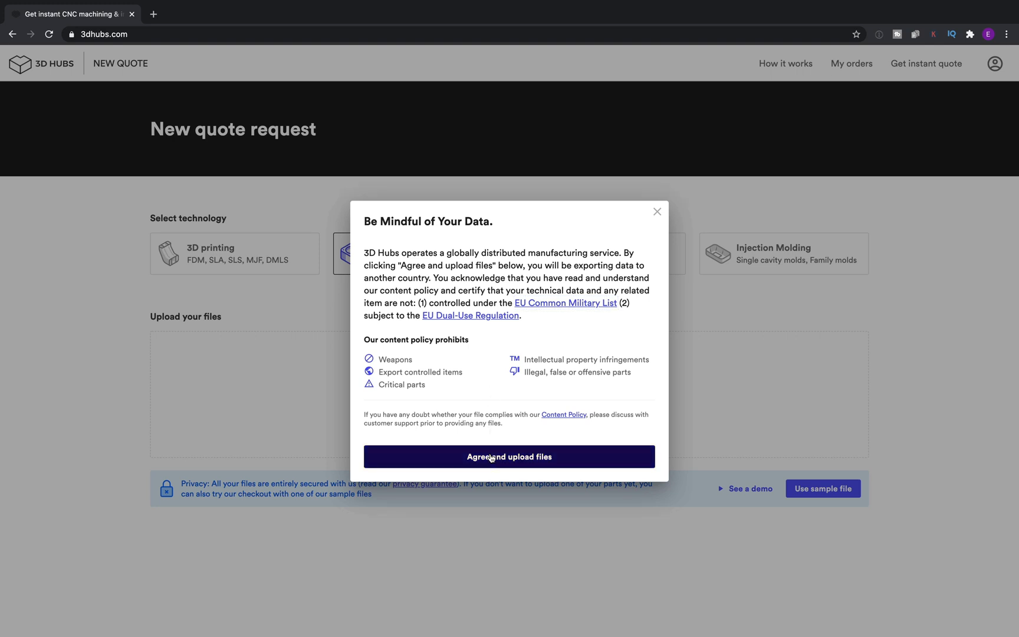
Accept the data policy, upload the CNC part and review the €406.97 draft quote
{"action": "left_click", "coordinate": [509, 457]}
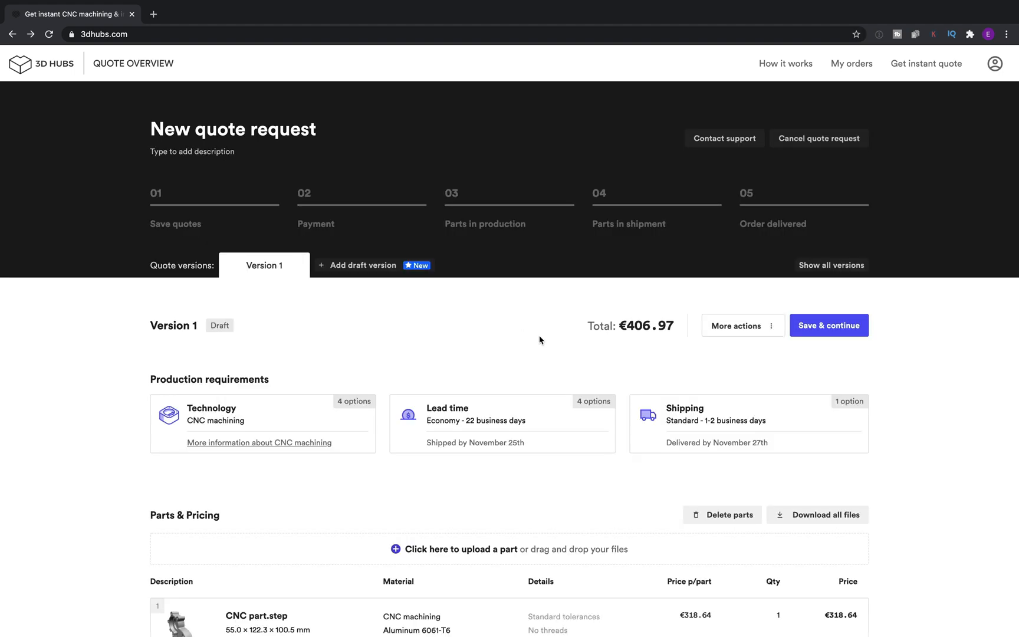
{"action": "mouse_move", "coordinate": [628, 346]}
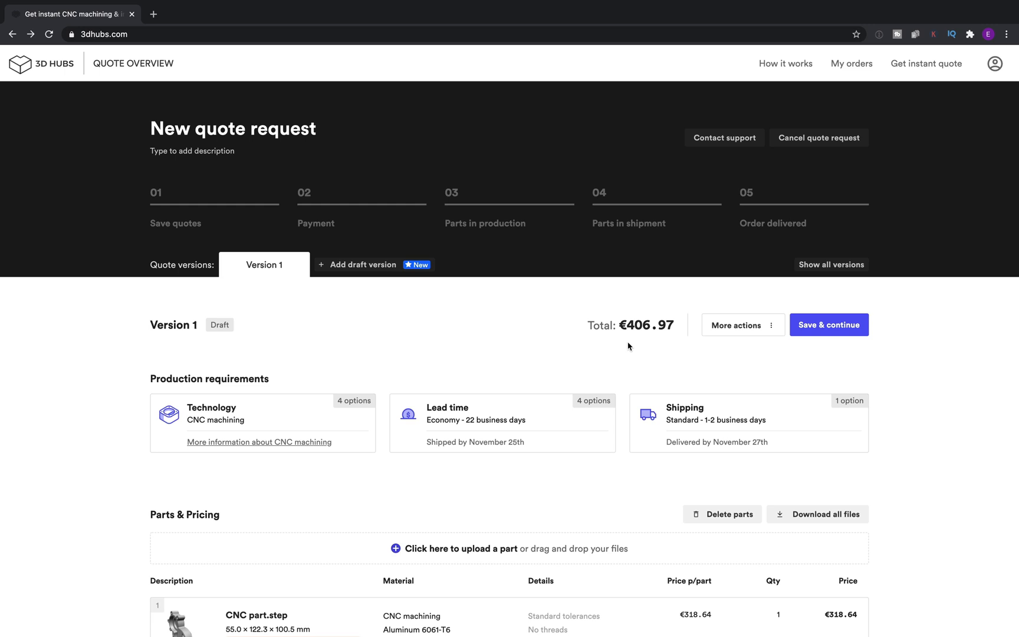
{"action": "scroll", "scroll_direction": "down", "scroll_amount": 3}
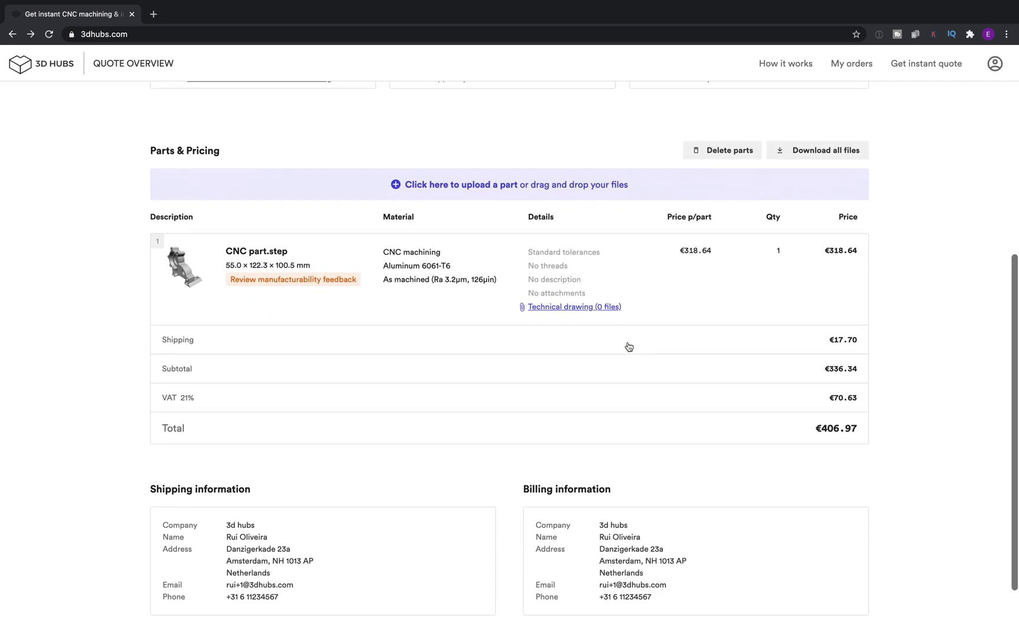
{"action": "scroll", "scroll_direction": "down", "scroll_amount": 3}
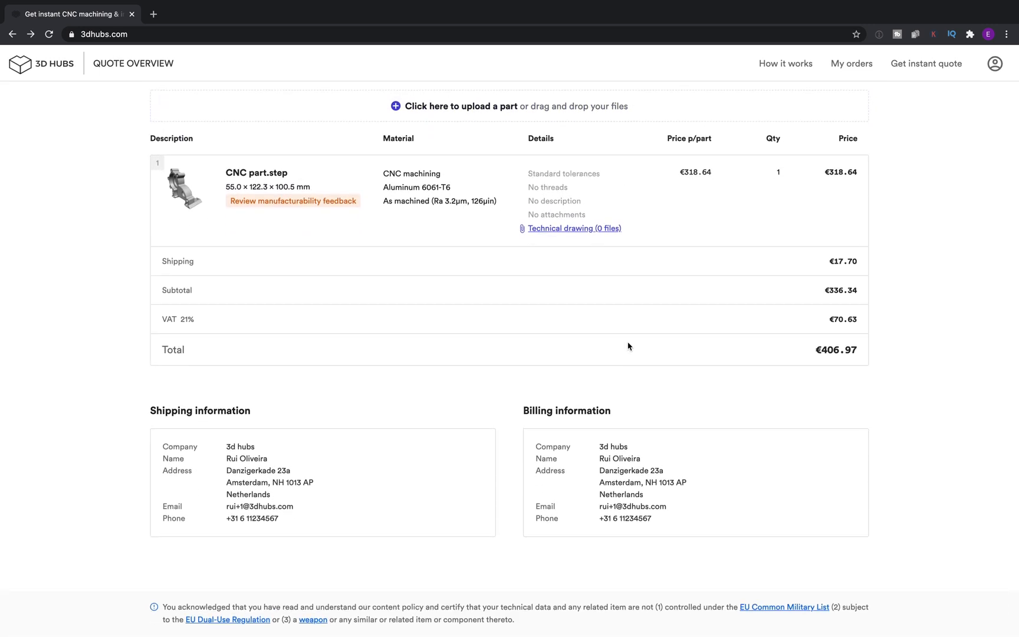
{"action": "scroll", "scroll_direction": "up", "scroll_amount": 3}
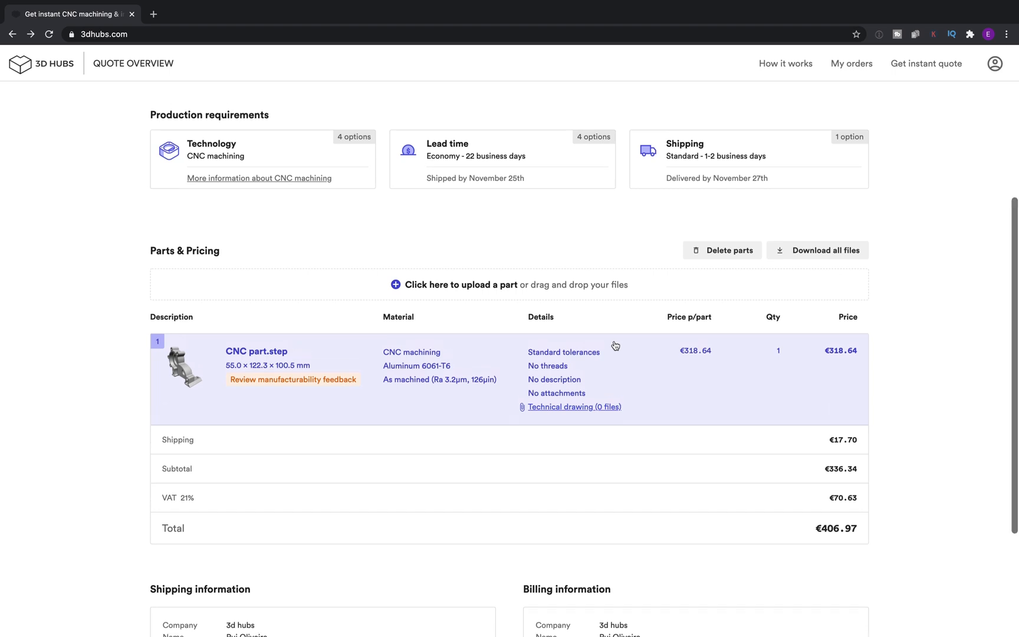
{"action": "scroll", "scroll_direction": "up", "scroll_amount": 3}
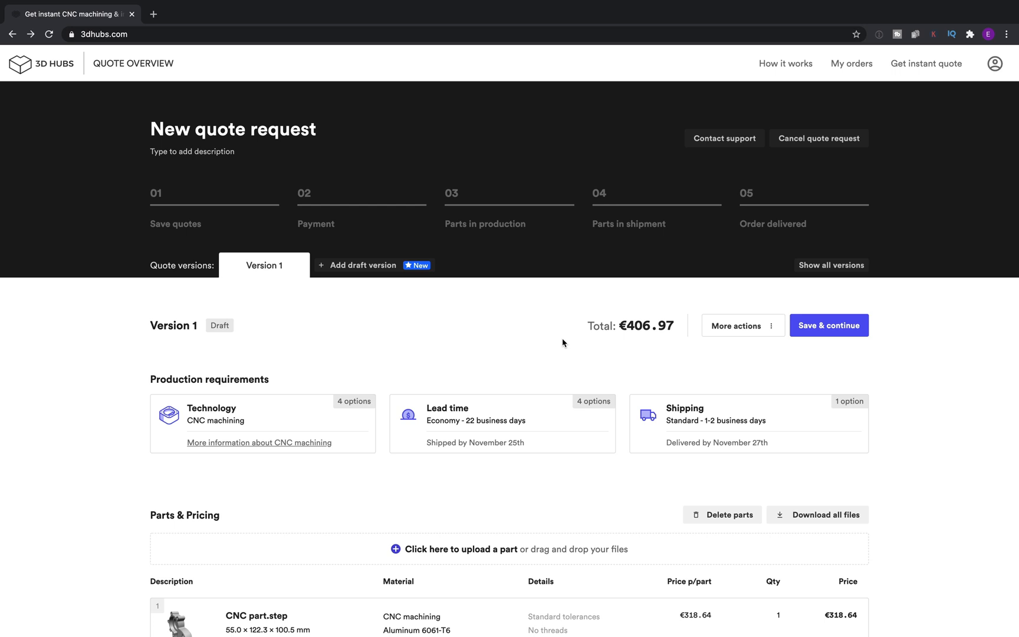
{"action": "mouse_move", "coordinate": [300, 408]}
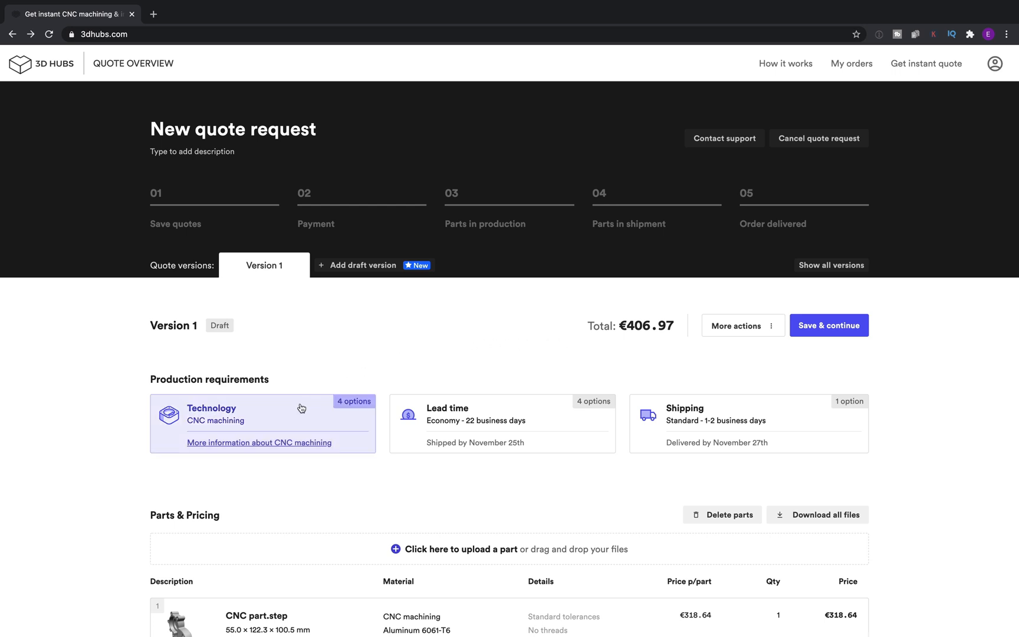
Check the technology choices and keep CNC machining unchanged
{"action": "left_click", "coordinate": [260, 416]}
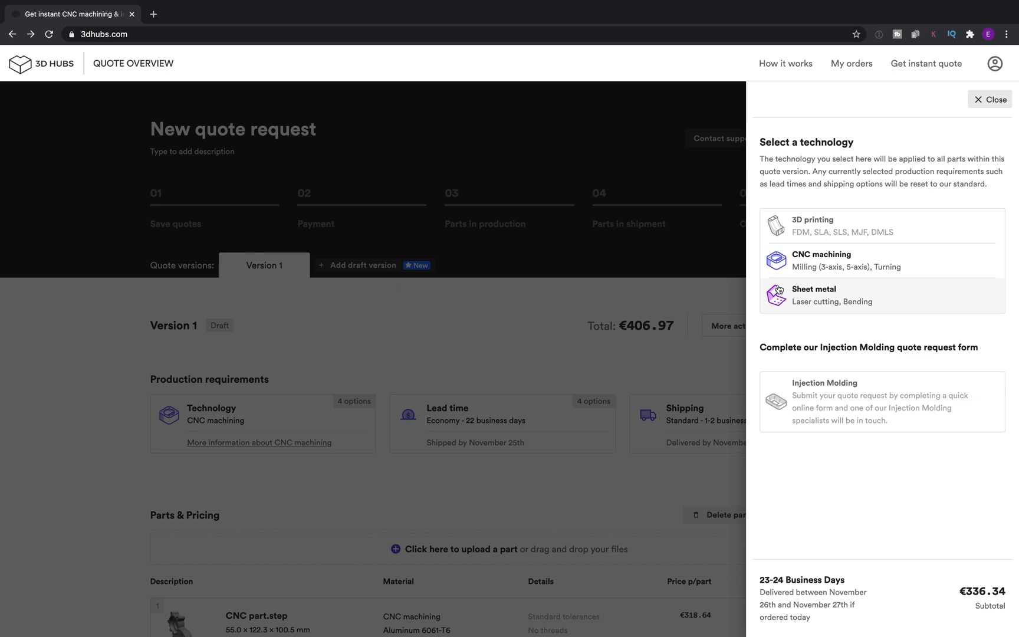
{"action": "mouse_move", "coordinate": [938, 173]}
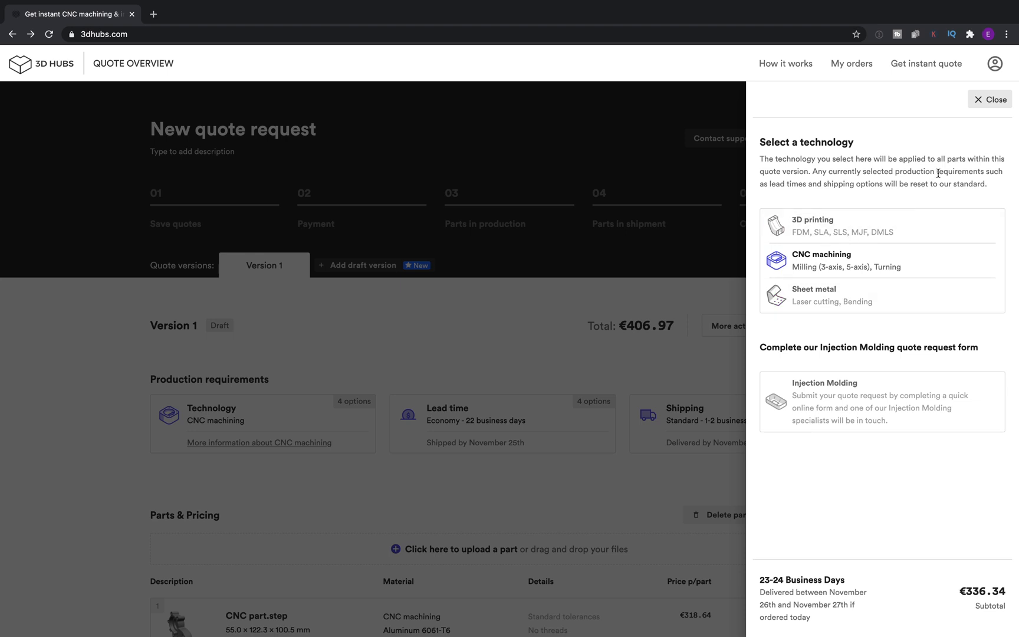
{"action": "left_click", "coordinate": [990, 99]}
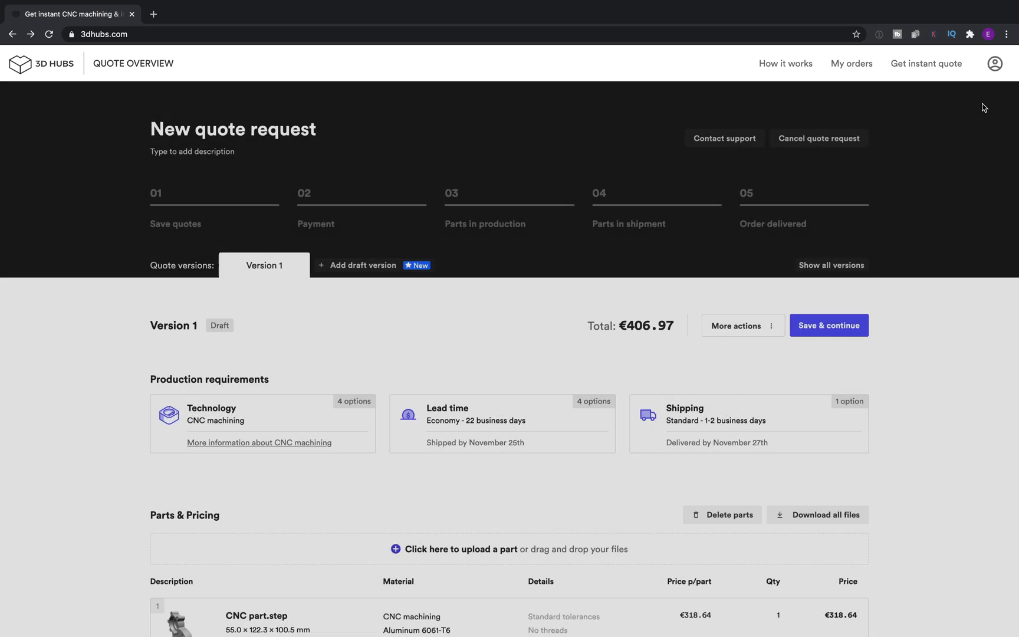
{"action": "left_click", "coordinate": [501, 422]}
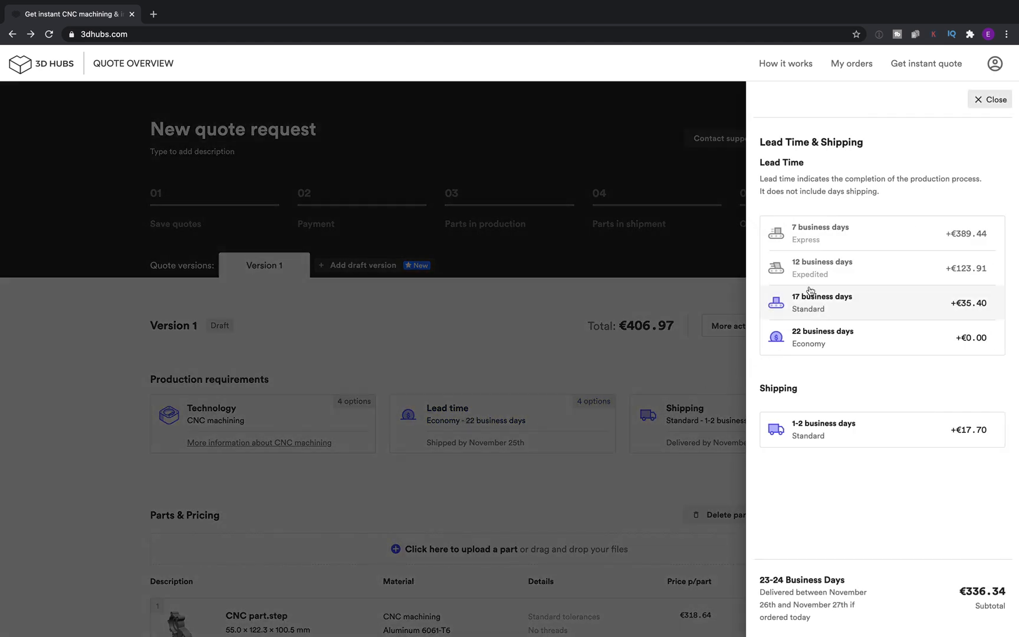
{"action": "mouse_move", "coordinate": [814, 368]}
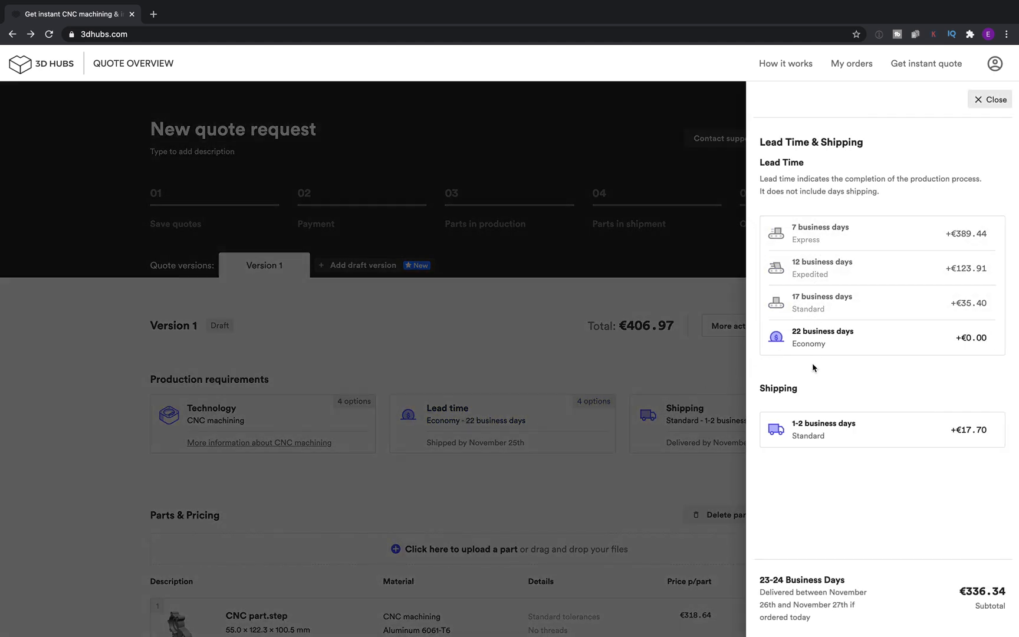
{"action": "mouse_move", "coordinate": [857, 367]}
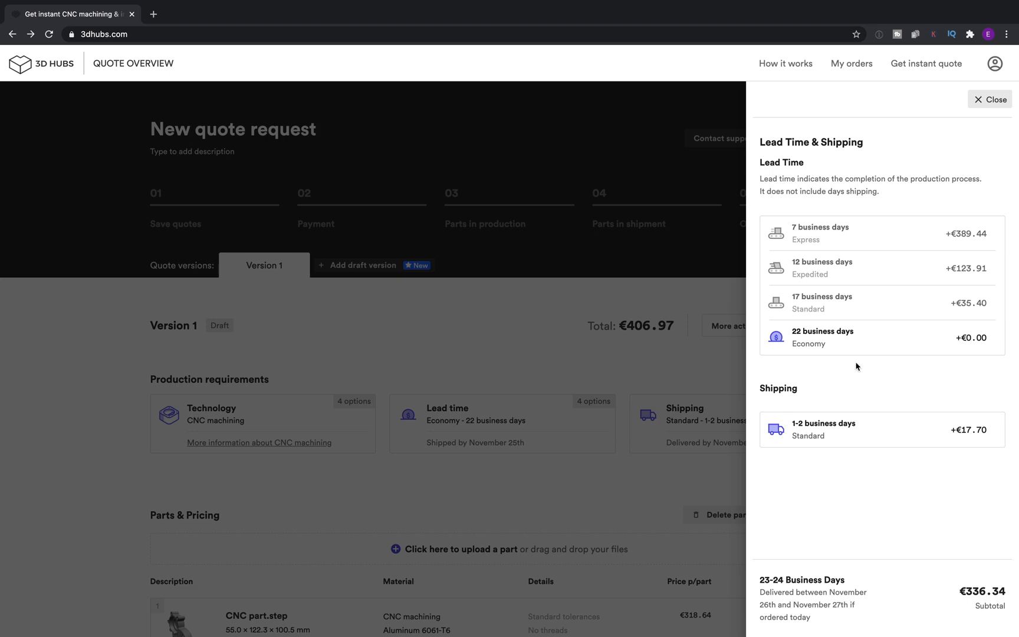
{"action": "left_click", "coordinate": [990, 99]}
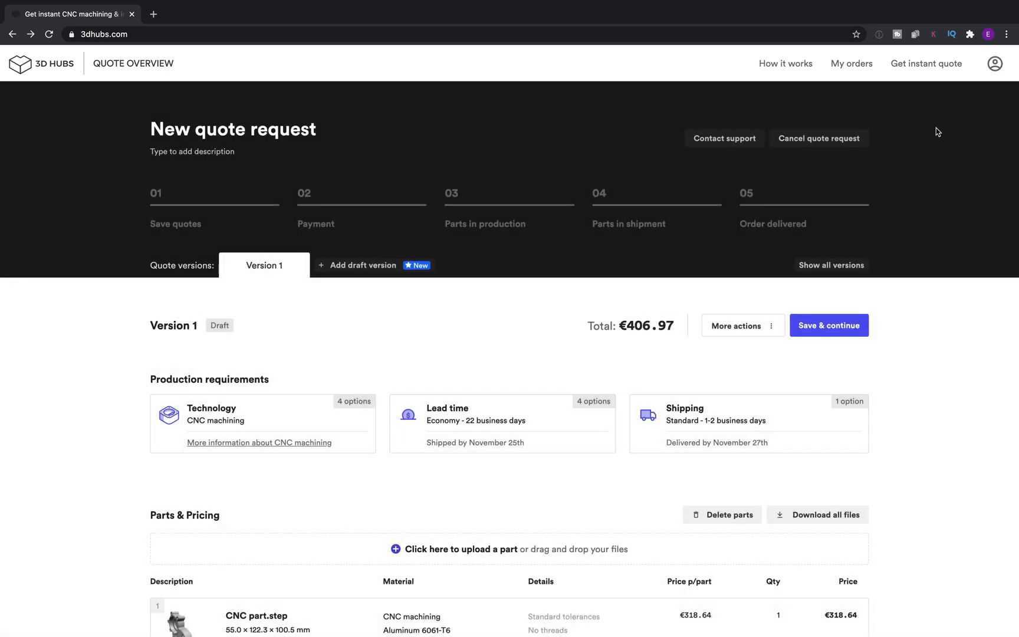
{"action": "mouse_move", "coordinate": [622, 369]}
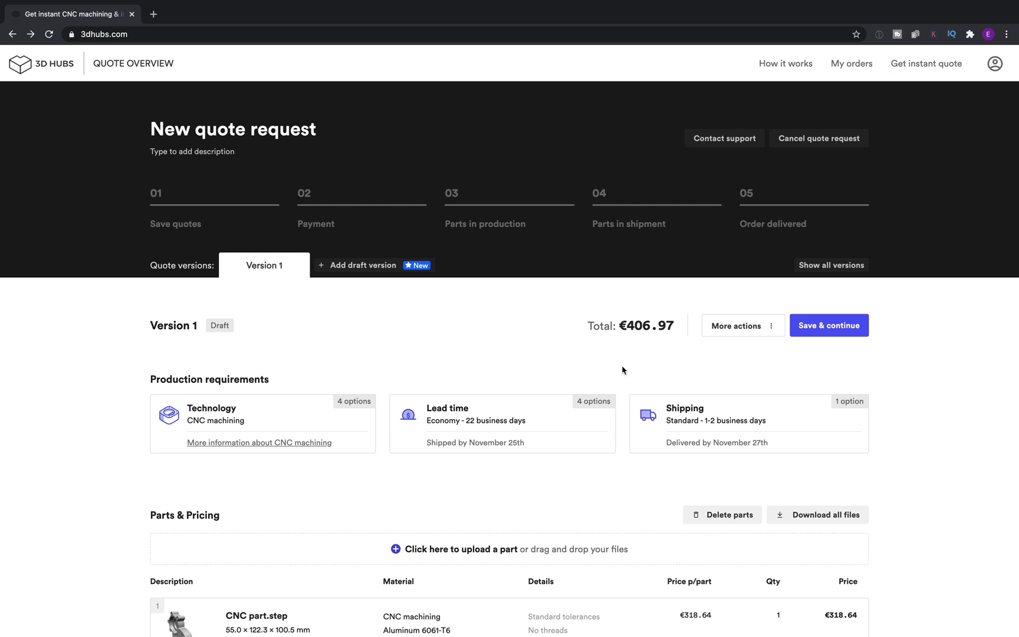
{"action": "scroll", "scroll_direction": "down", "scroll_amount": 3}
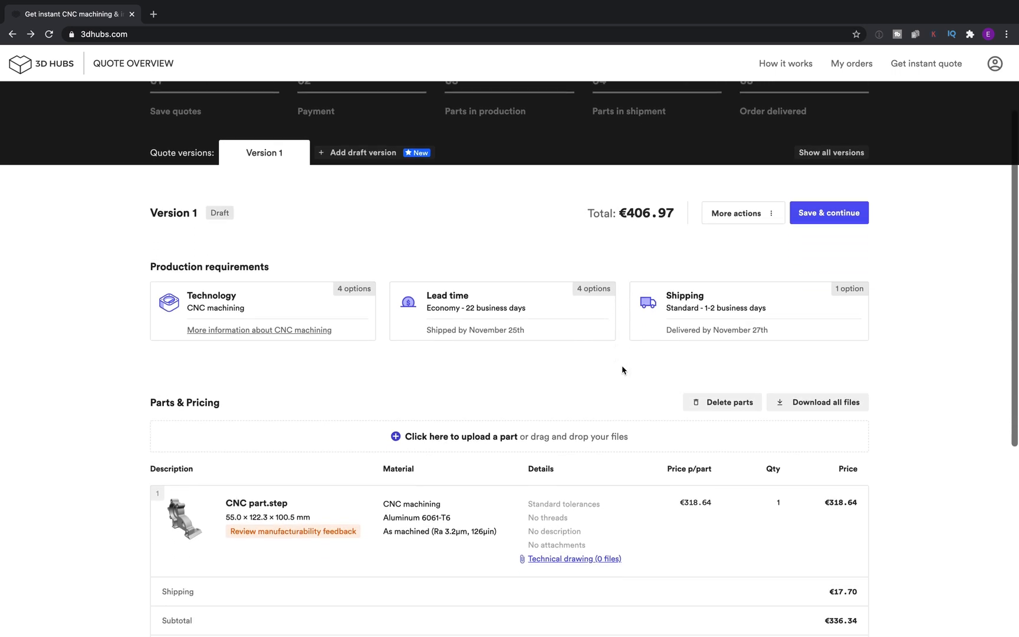
{"action": "scroll", "scroll_direction": "down", "scroll_amount": 3}
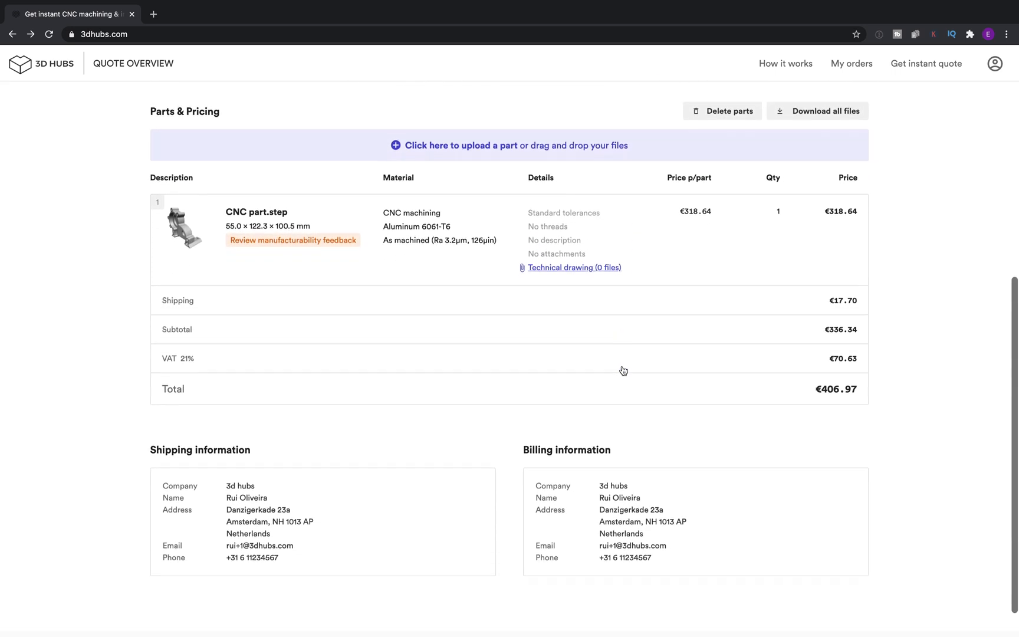
{"action": "scroll", "scroll_direction": "down", "scroll_amount": 3}
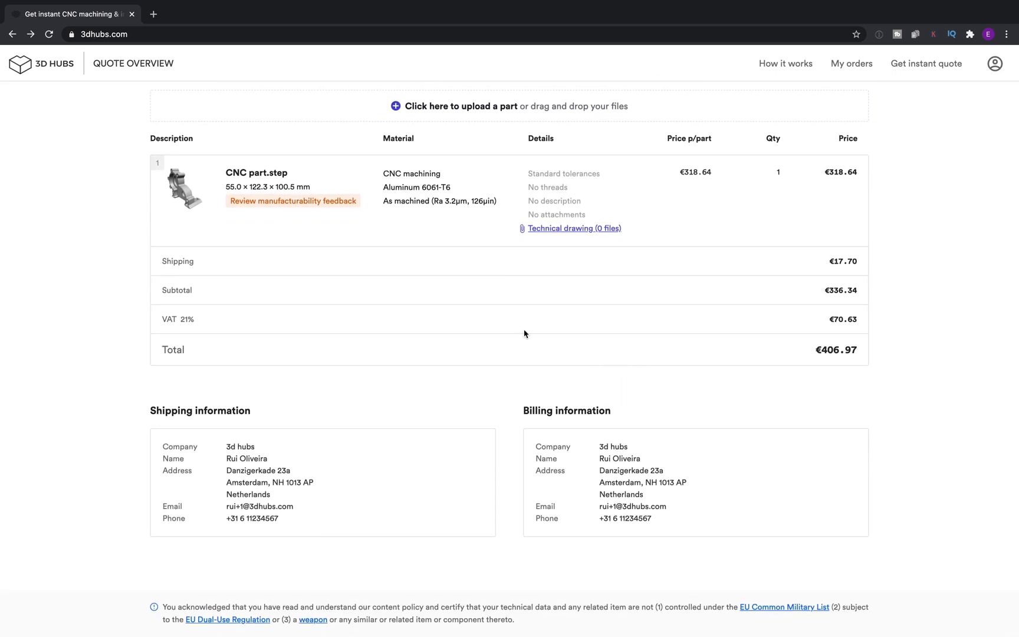
{"action": "mouse_move", "coordinate": [486, 110]}
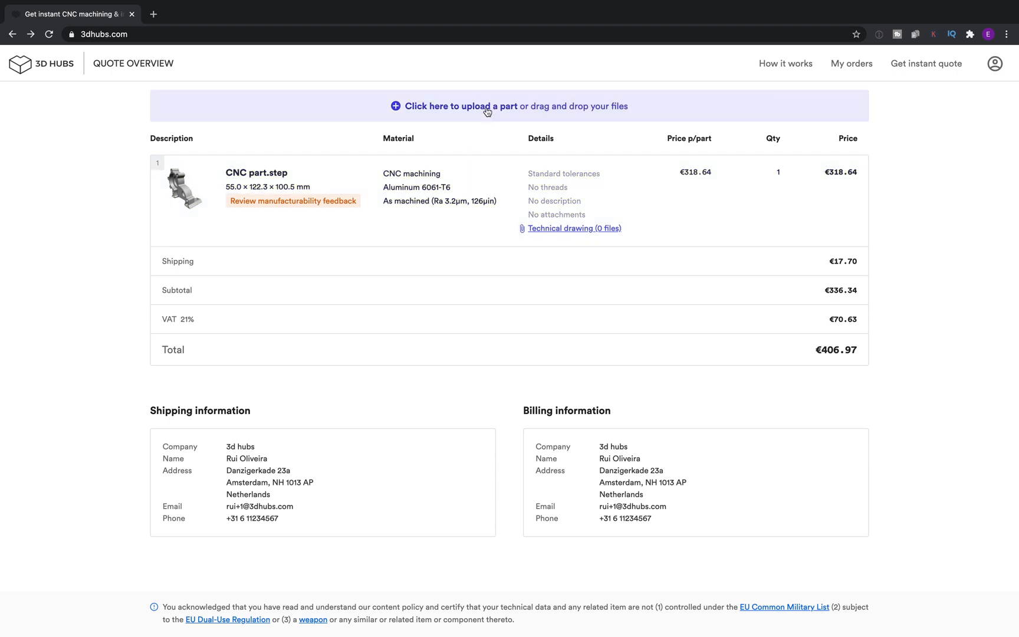
Upload CNC part 2.step as a second part, raising the total to €1,022.64
{"action": "left_click", "coordinate": [463, 106]}
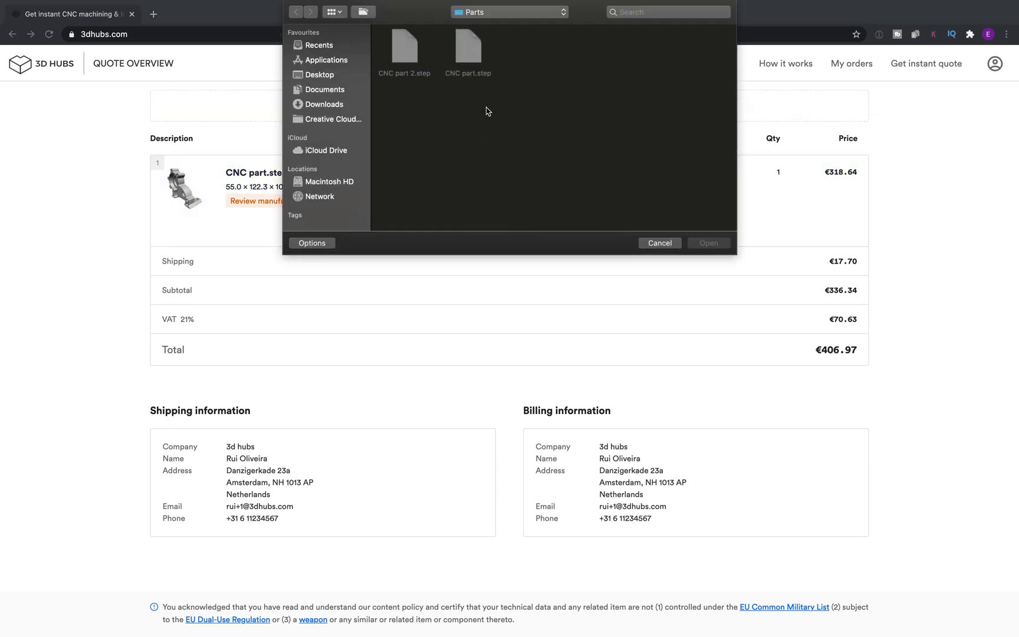
{"action": "left_click", "coordinate": [404, 49]}
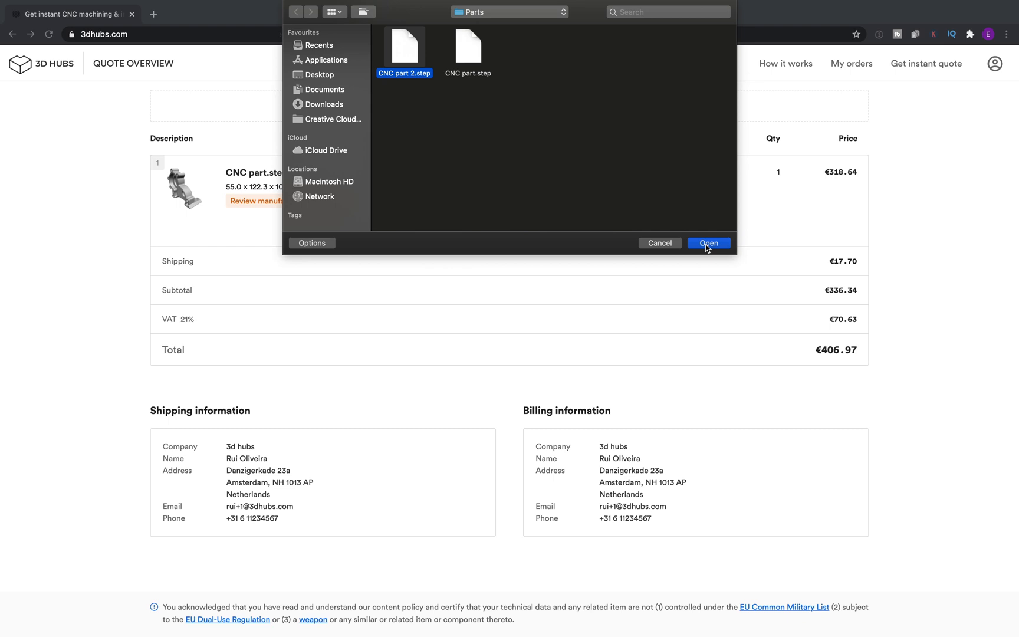
{"action": "left_click", "coordinate": [709, 243]}
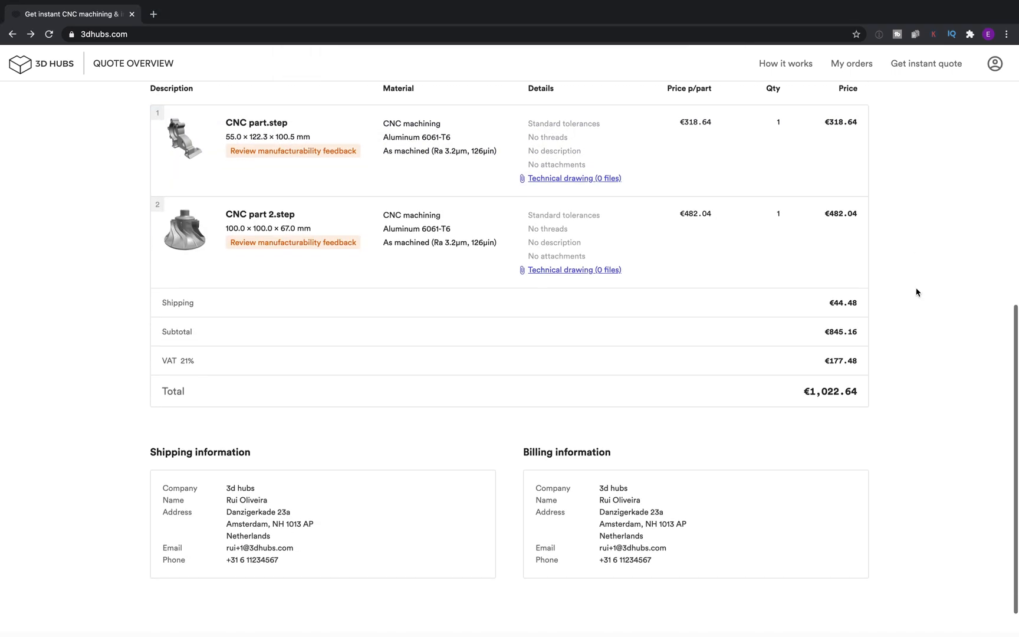
{"action": "scroll", "scroll_direction": "up", "scroll_amount": 3}
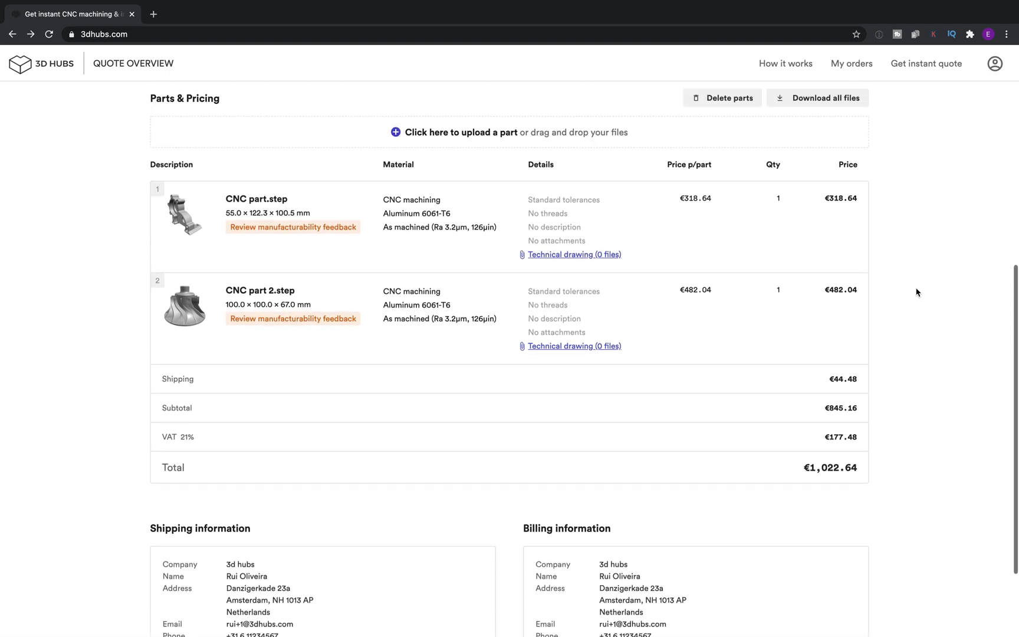
Edit CNC part.step and view its manufacturability feedback on 2mm internal corner radii
{"action": "left_click", "coordinate": [256, 199]}
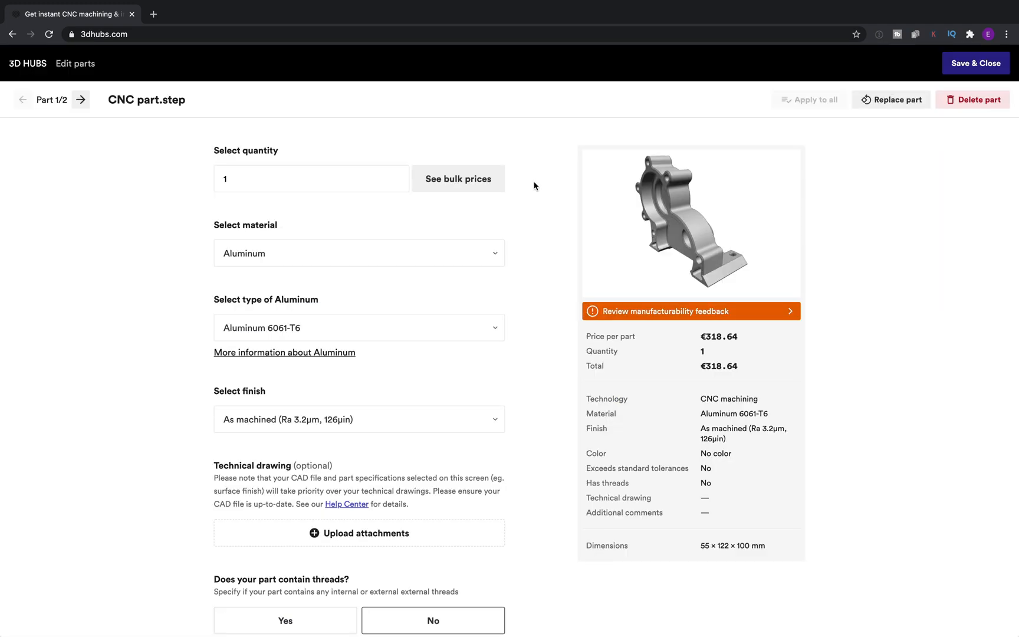
{"action": "mouse_move", "coordinate": [537, 347]}
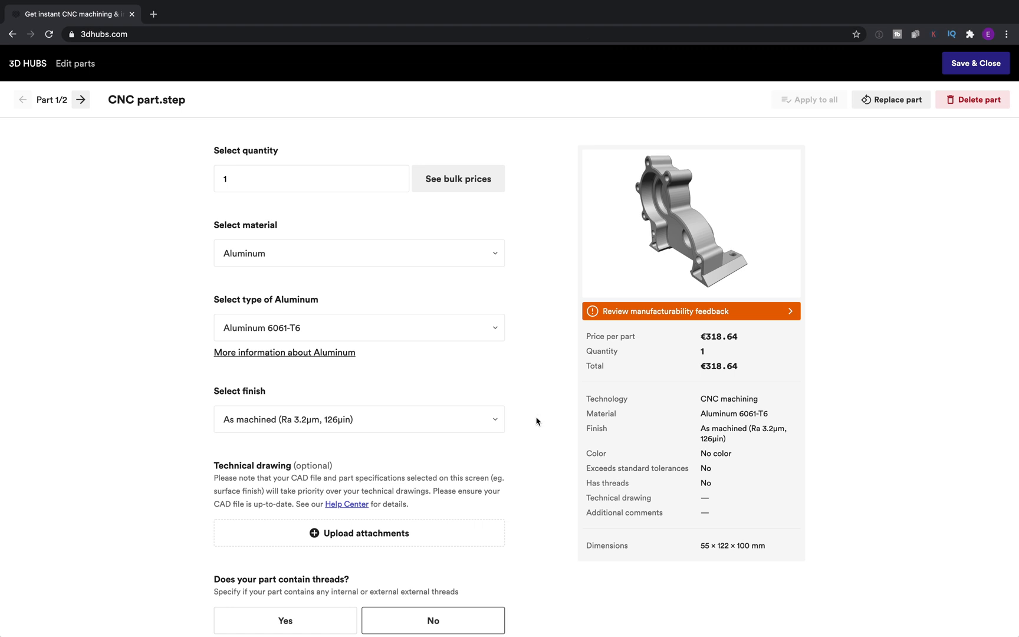
{"action": "mouse_move", "coordinate": [534, 363]}
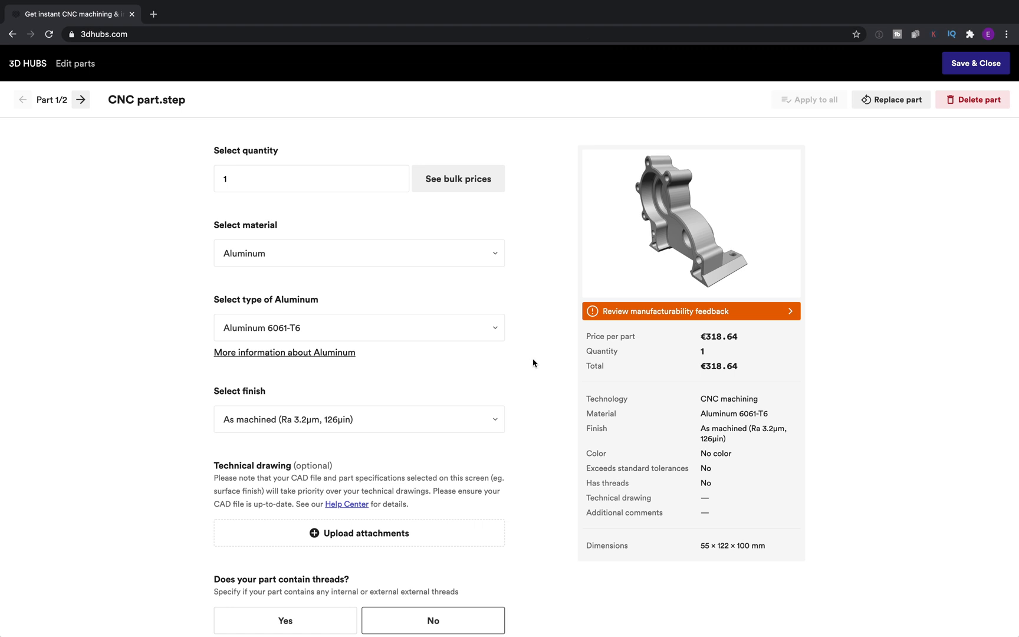
{"action": "left_click", "coordinate": [690, 312]}
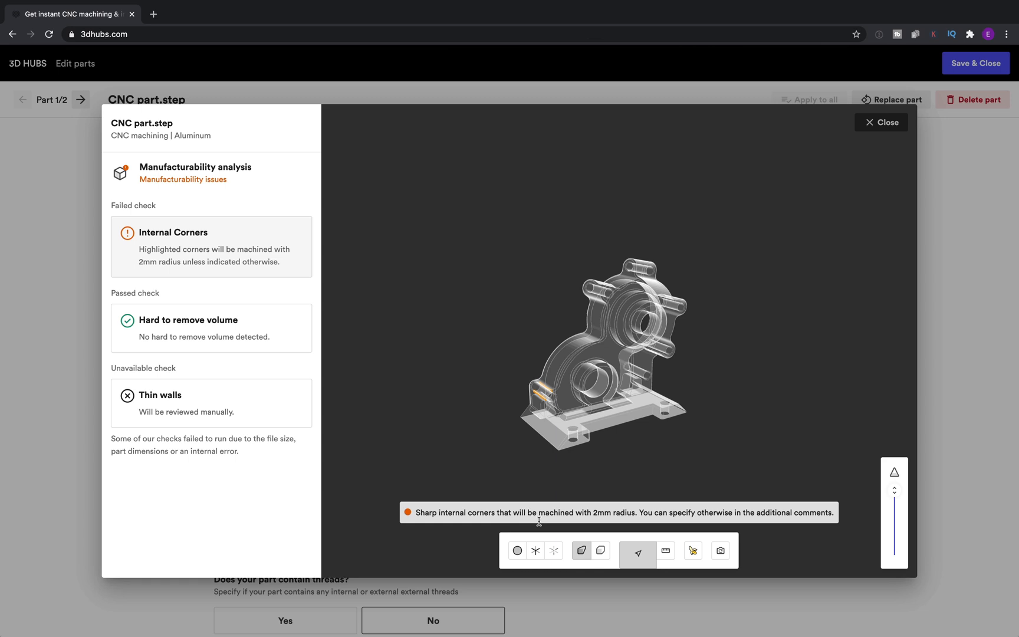
Show CNC part.step as a solid model with a banana beside it for scale
{"action": "left_click", "coordinate": [516, 551]}
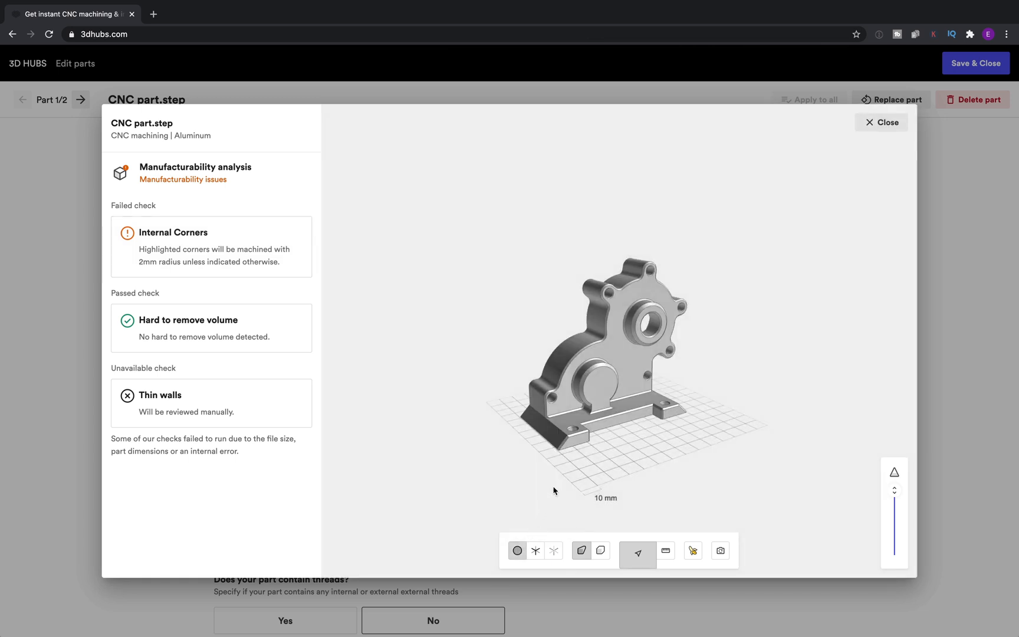
{"action": "mouse_move", "coordinate": [581, 400]}
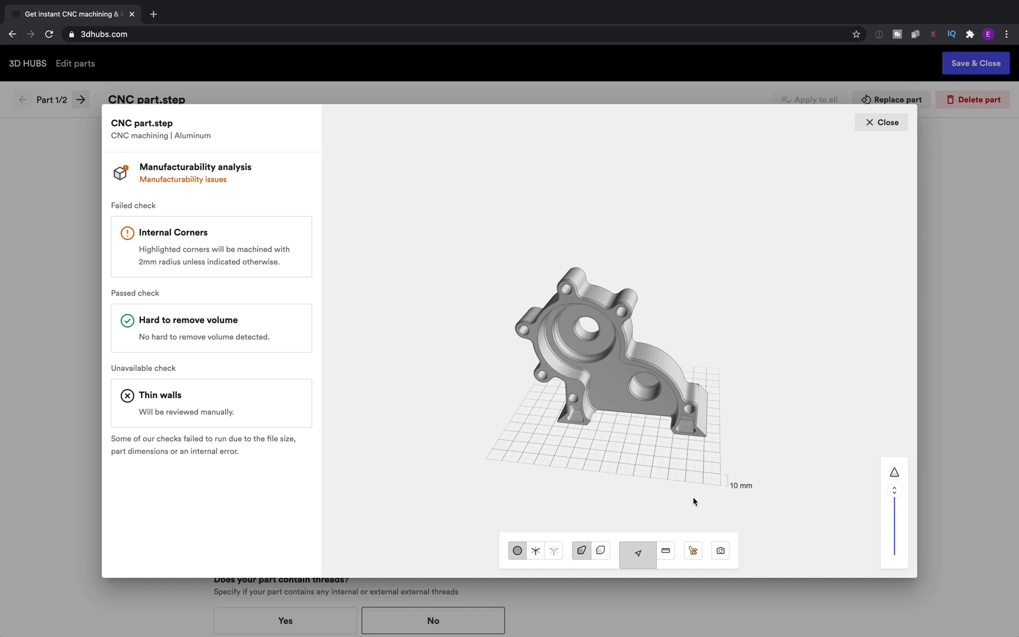
{"action": "left_click", "coordinate": [693, 550]}
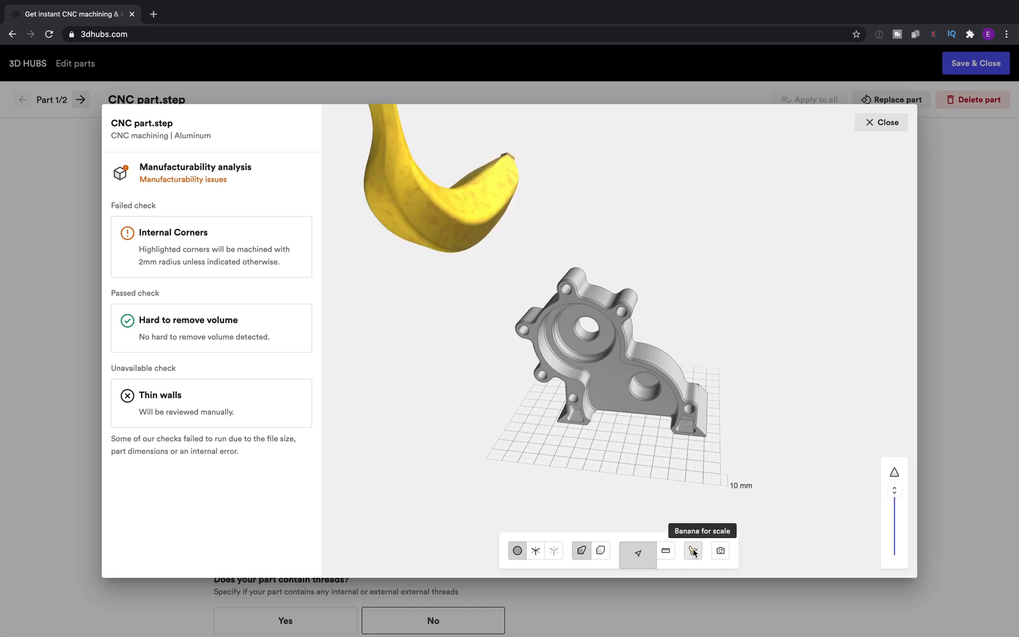
Leave the manufacturability viewer and view bulk pricing for CNC part.step
{"action": "left_click", "coordinate": [693, 550]}
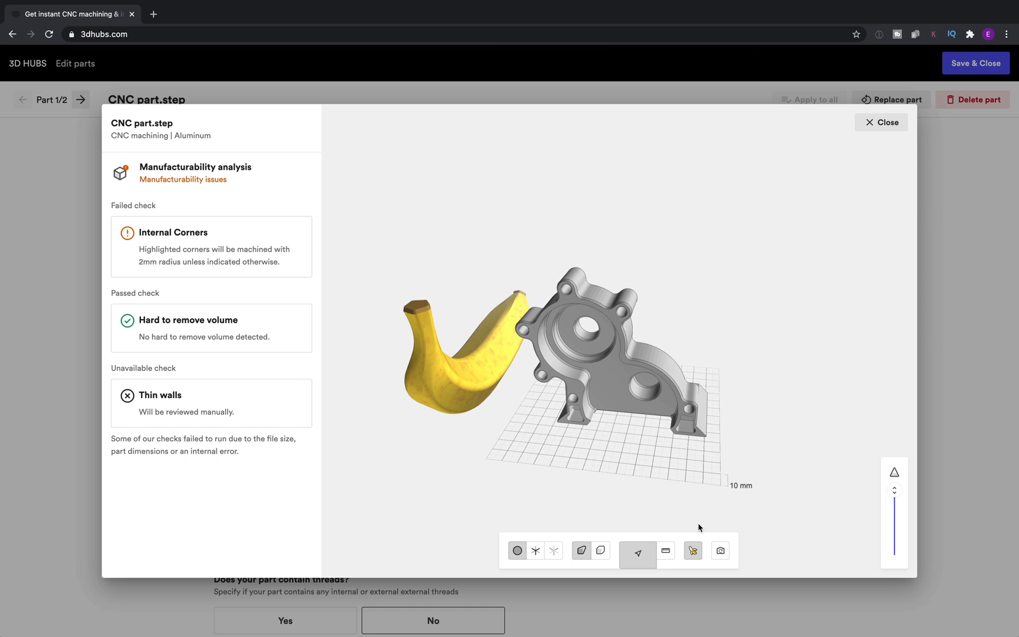
{"action": "left_click", "coordinate": [881, 122]}
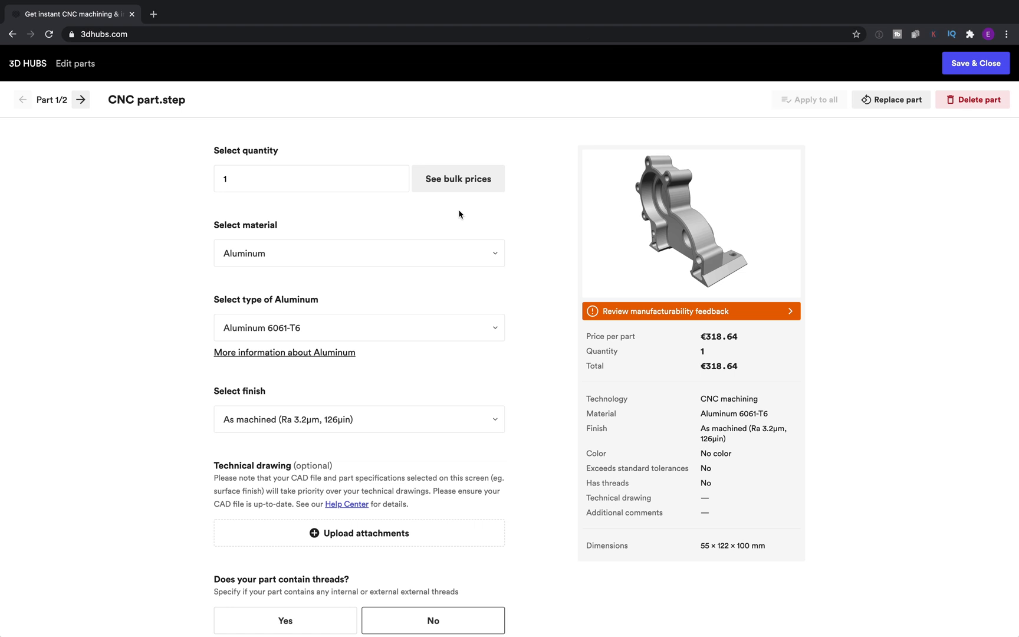
{"action": "left_click", "coordinate": [458, 178]}
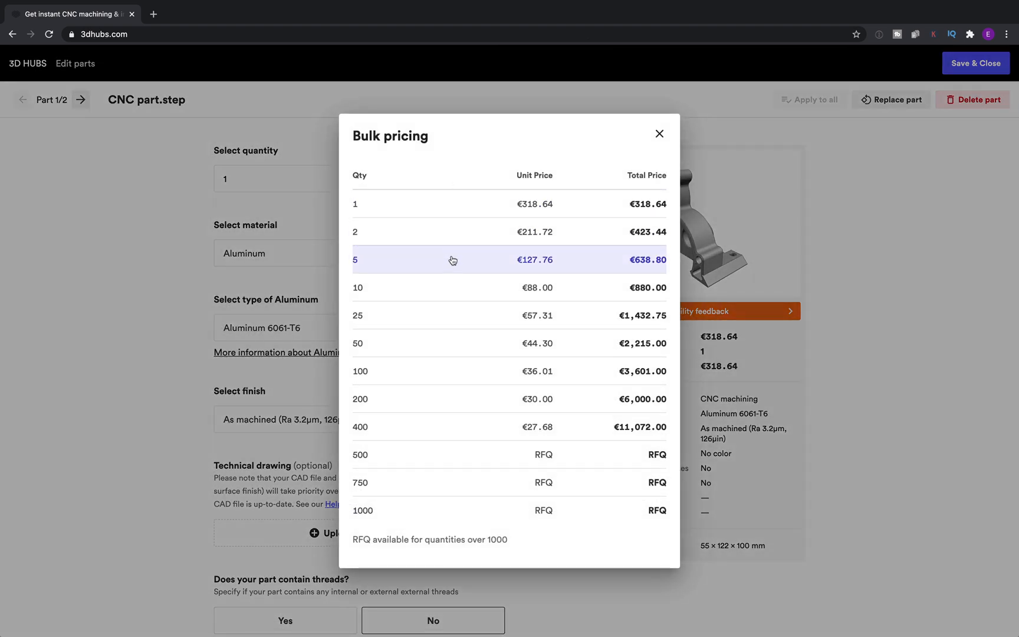
Set the quantity to 5 at €111.10 each and browse the material choices
{"action": "left_click", "coordinate": [453, 259]}
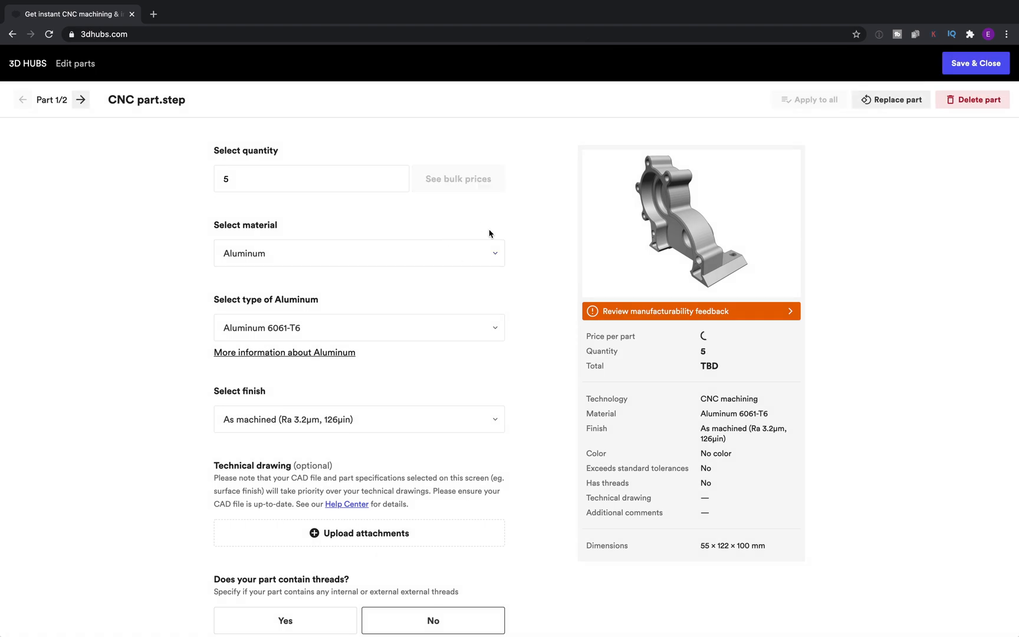
{"action": "left_click", "coordinate": [358, 253]}
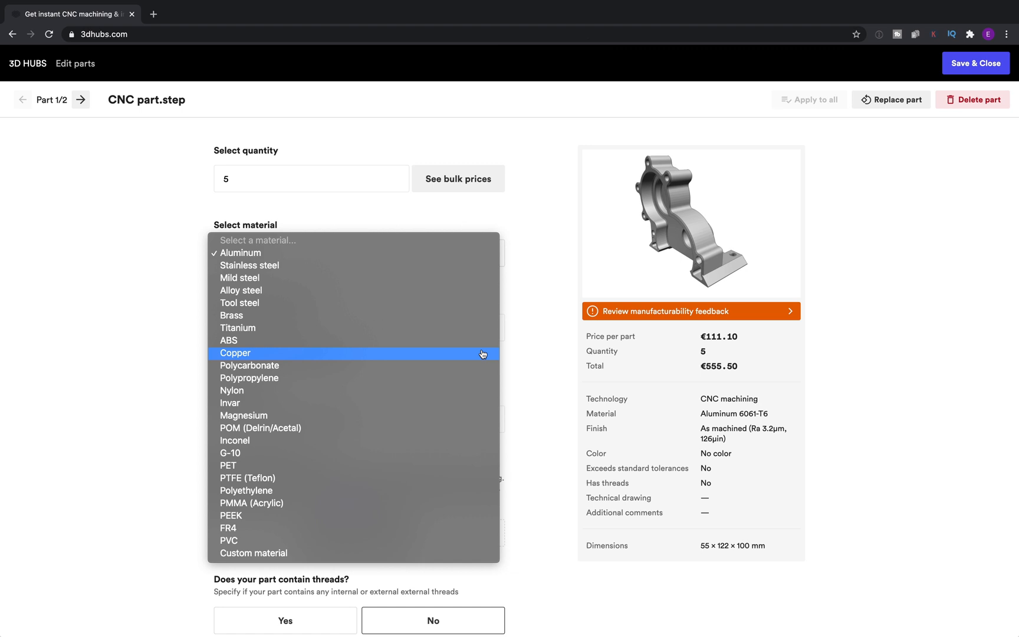
Keep Aluminum 6061-T6 with as-machined finish after reading its info, price €555.50
{"action": "left_click", "coordinate": [240, 253]}
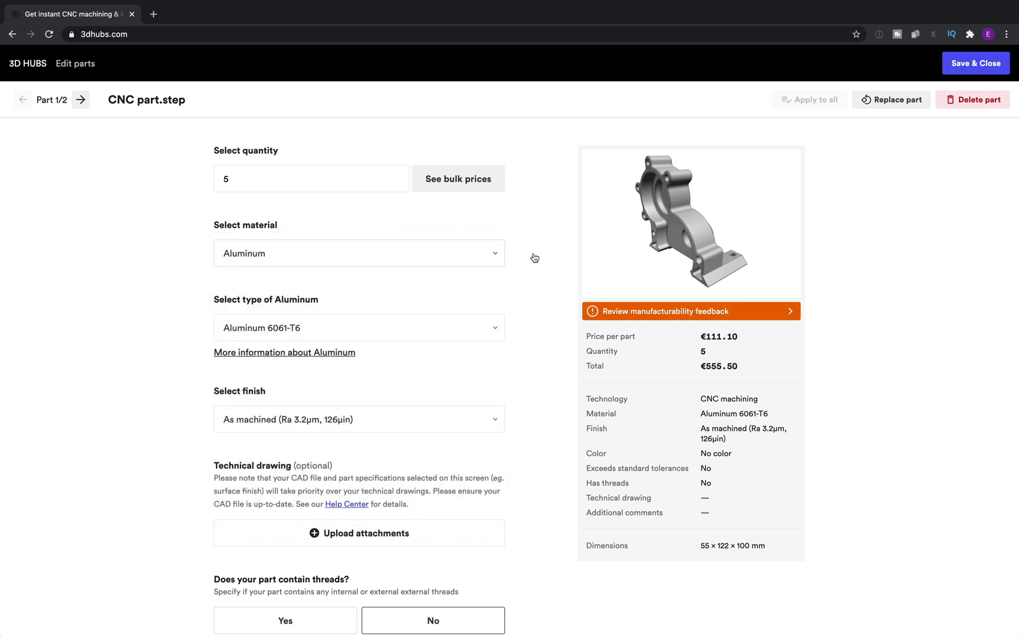
{"action": "scroll", "scroll_direction": "down", "scroll_amount": 3}
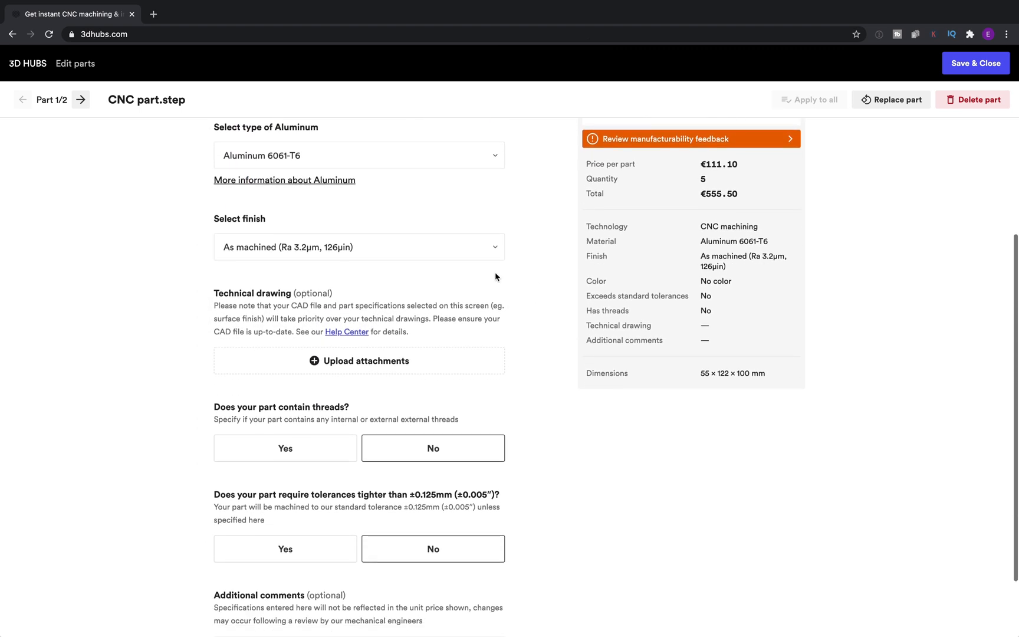
{"action": "left_click", "coordinate": [285, 180]}
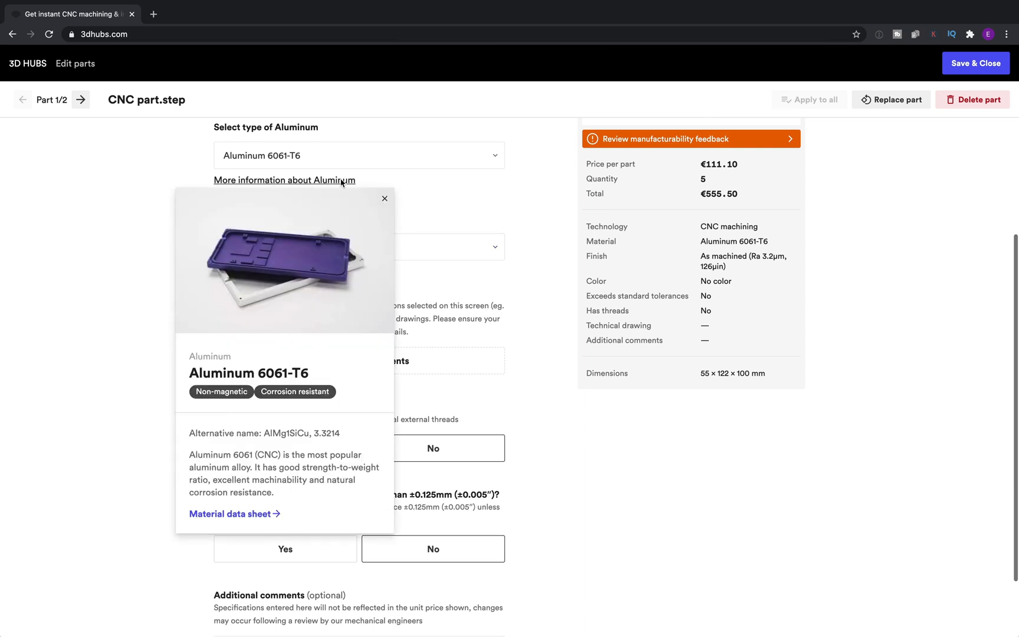
{"action": "mouse_move", "coordinate": [386, 238]}
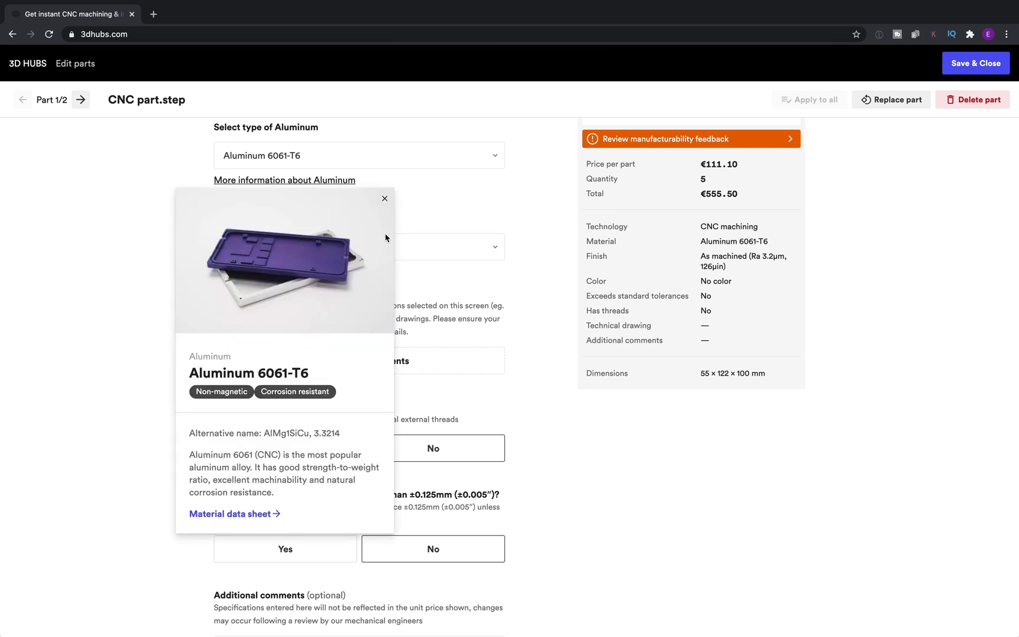
{"action": "left_click", "coordinate": [384, 198]}
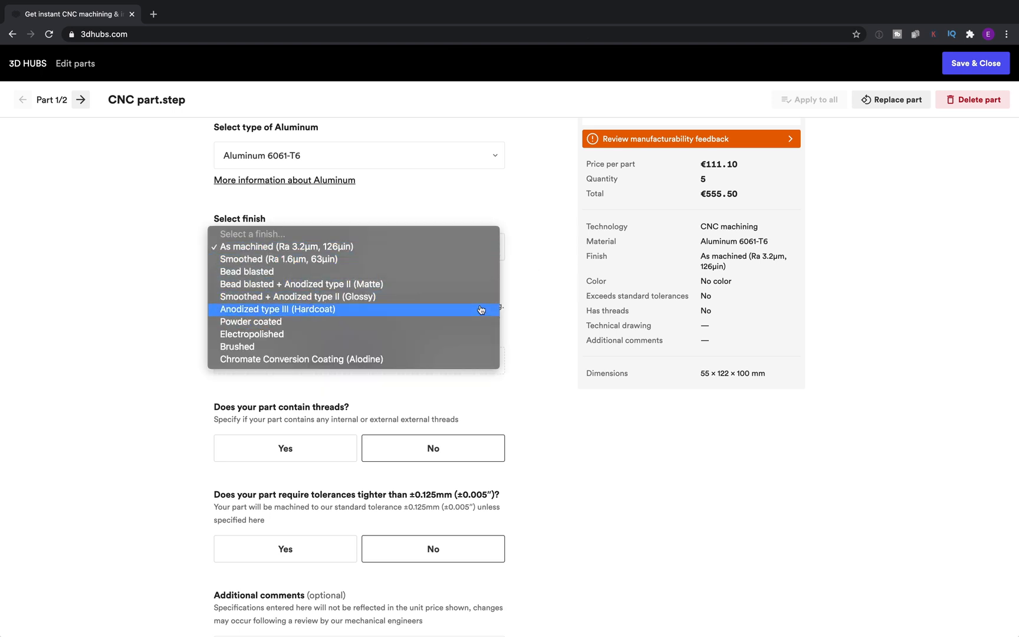
{"action": "left_click", "coordinate": [284, 246]}
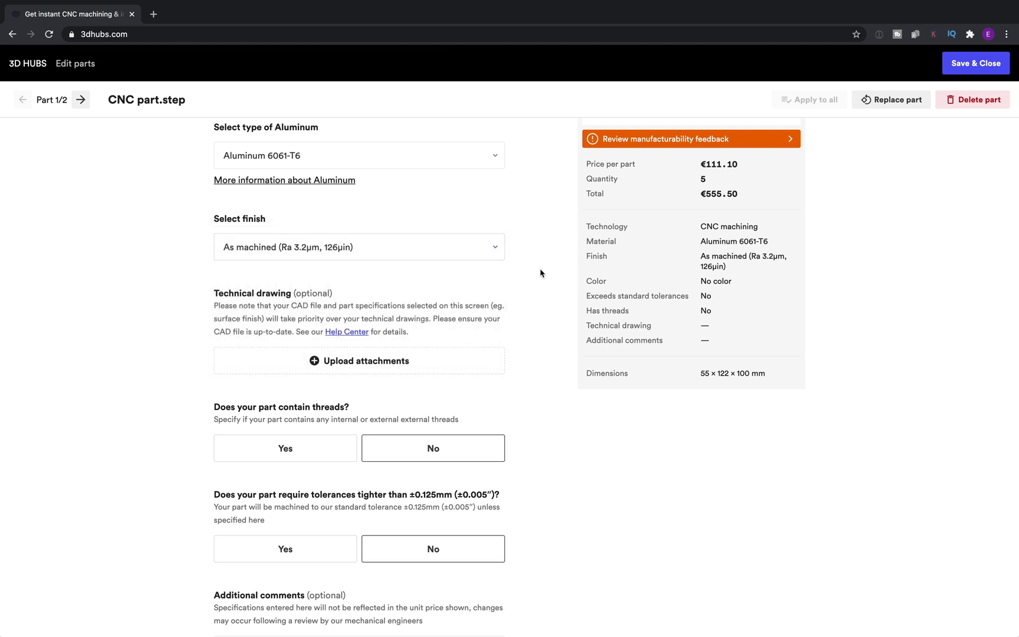
{"action": "scroll", "scroll_direction": "down", "scroll_amount": 3}
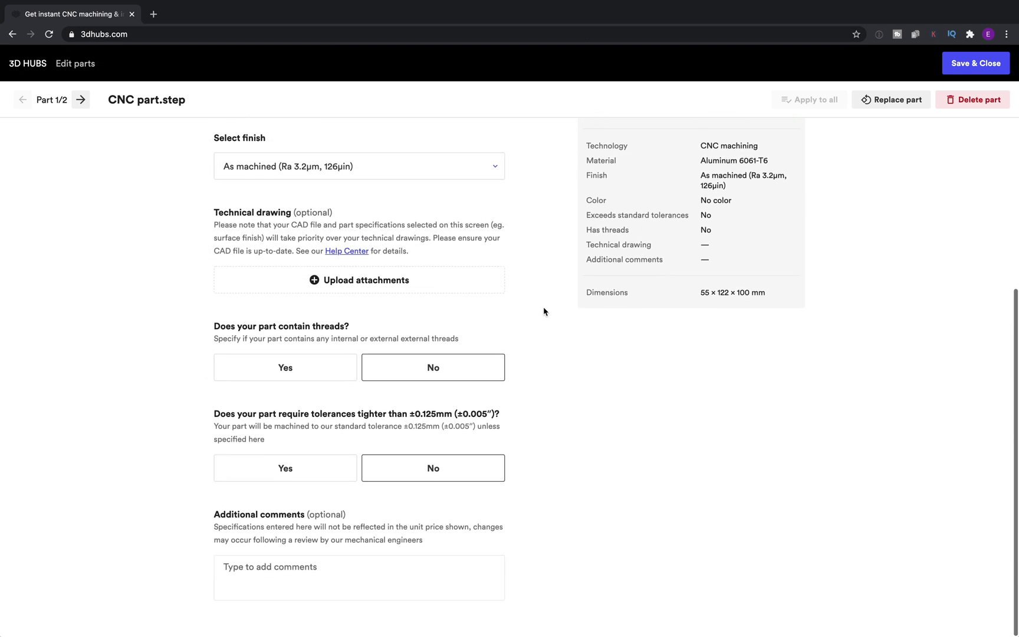
{"action": "mouse_move", "coordinate": [473, 315]}
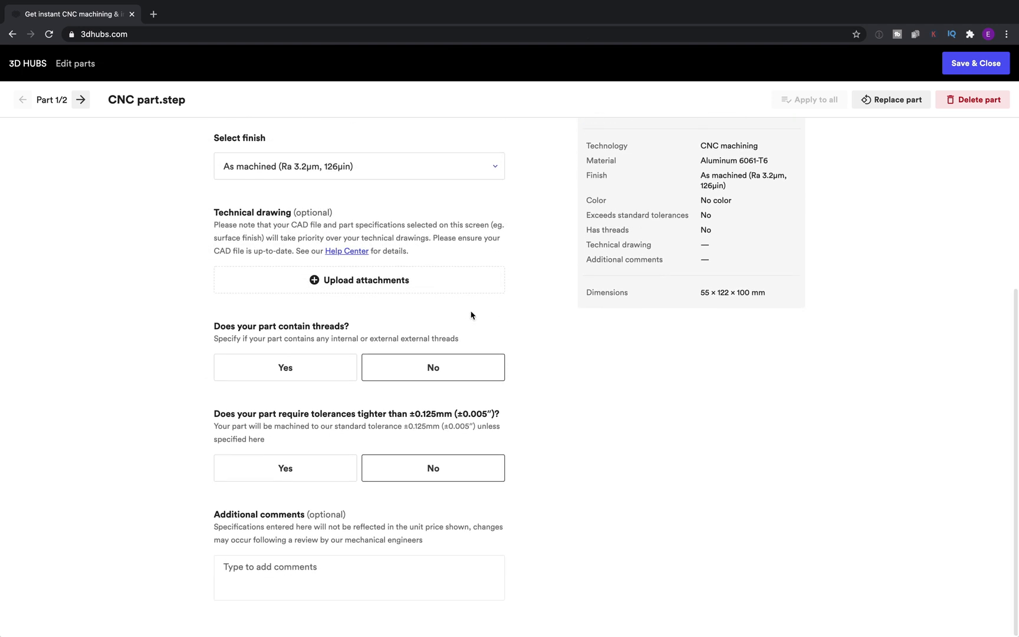
{"action": "left_click", "coordinate": [285, 367]}
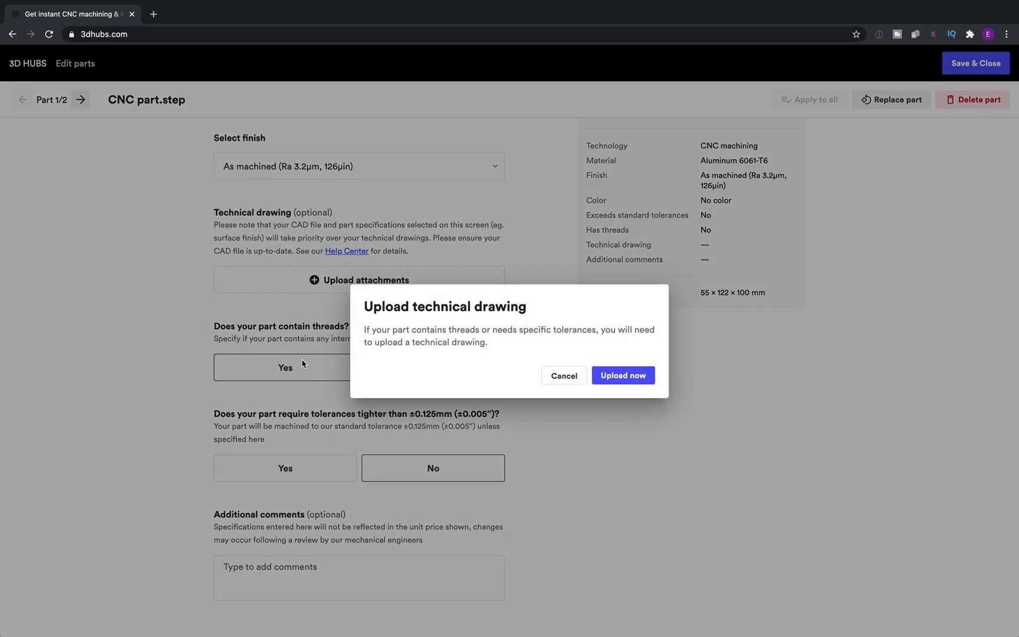
{"action": "mouse_move", "coordinate": [623, 376]}
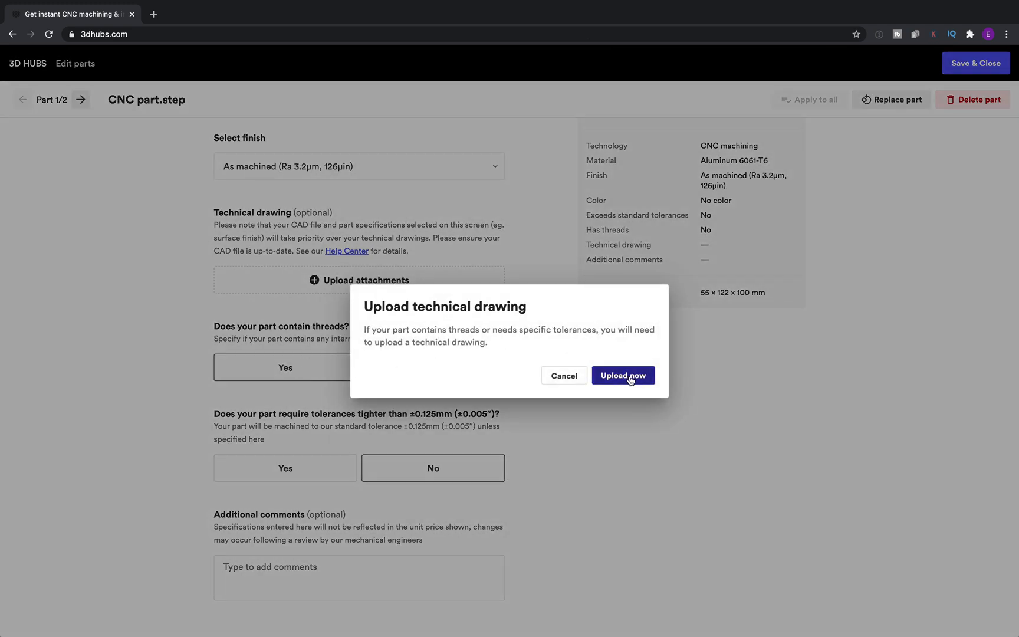
{"action": "left_click", "coordinate": [623, 376]}
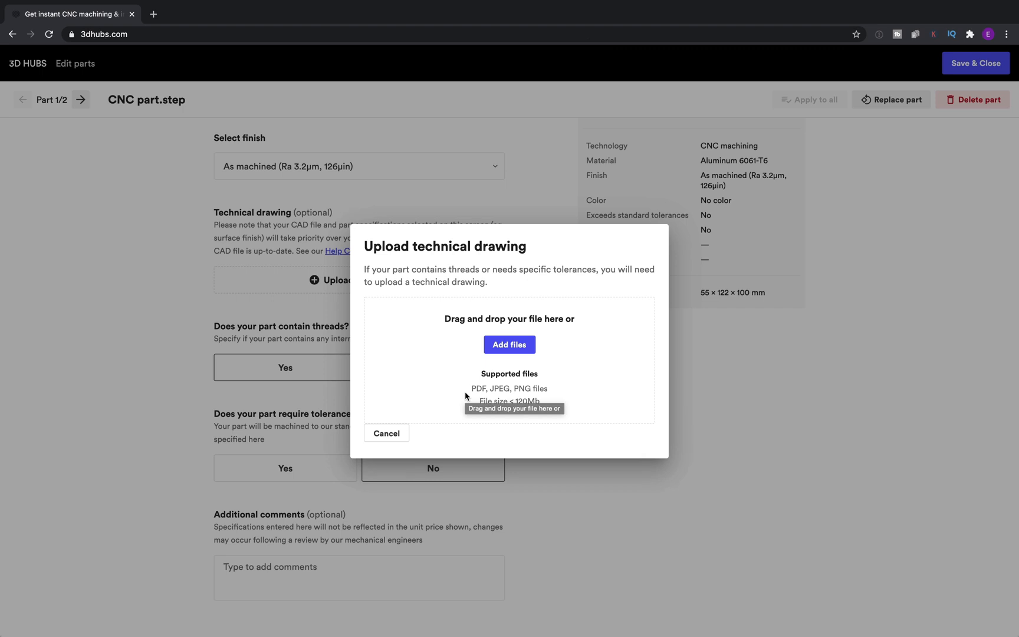
{"action": "left_click", "coordinate": [386, 433]}
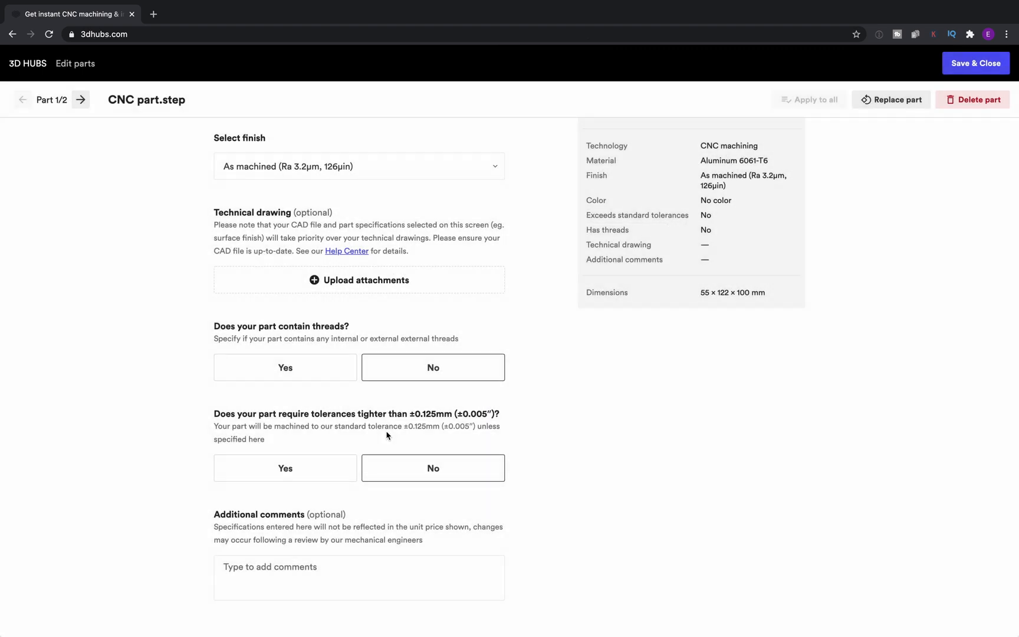
{"action": "mouse_move", "coordinate": [542, 418]}
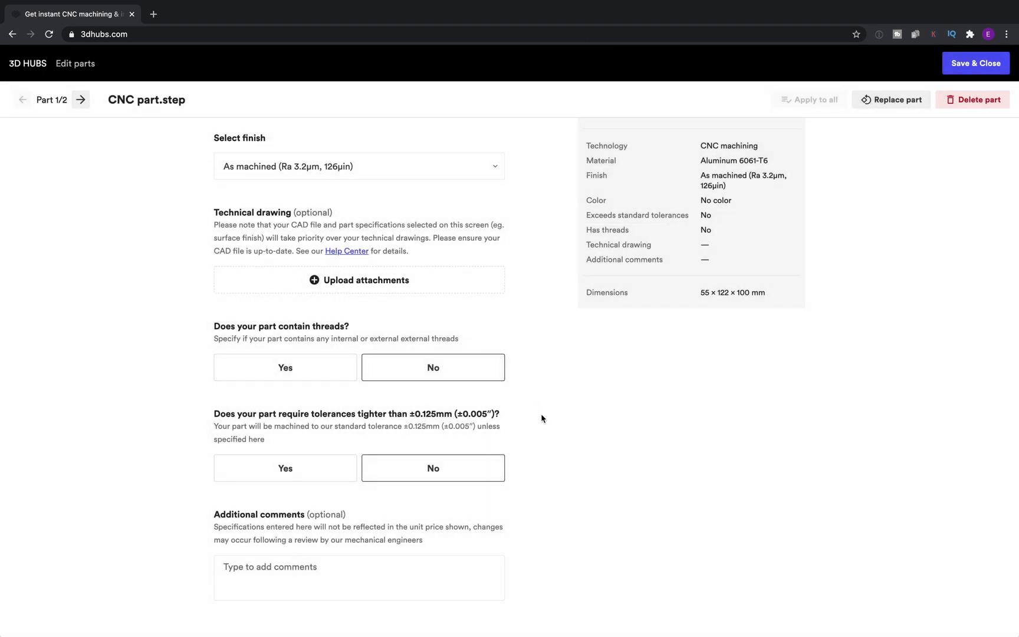
{"action": "mouse_move", "coordinate": [433, 504]}
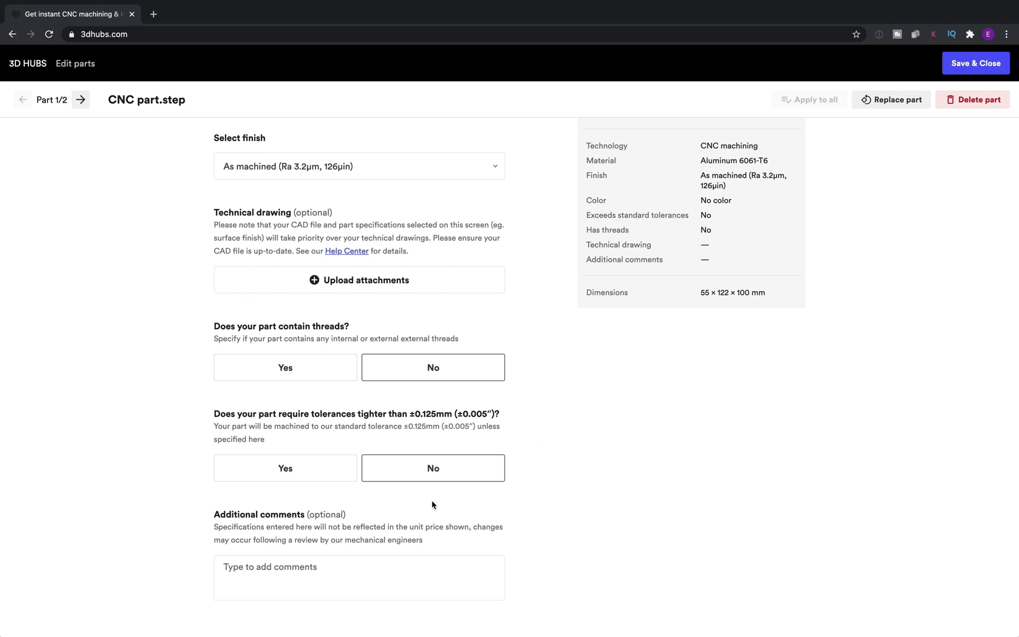
{"action": "mouse_move", "coordinate": [272, 556]}
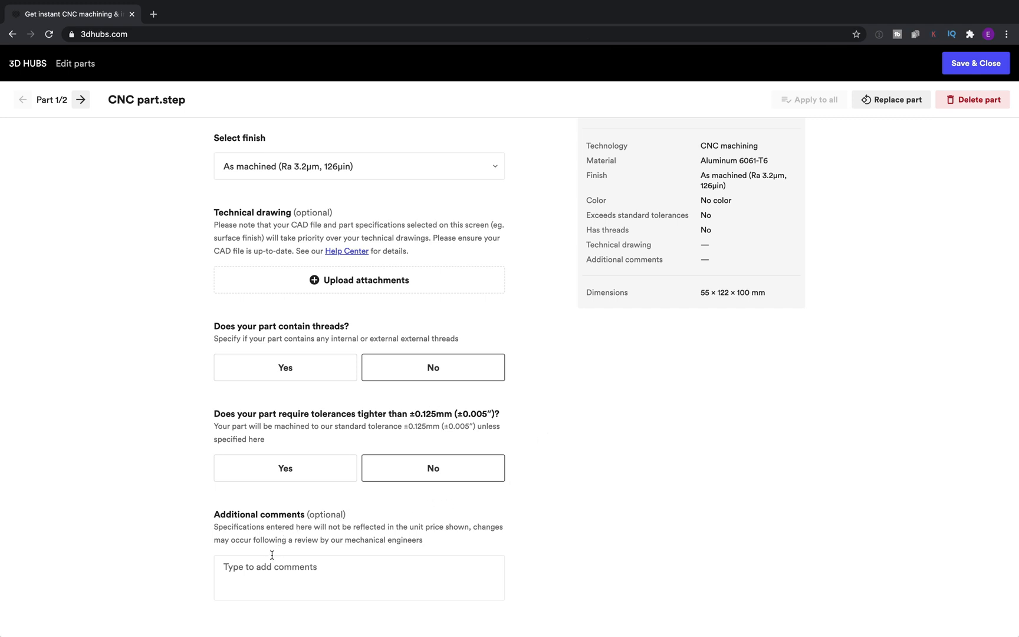
{"action": "left_click", "coordinate": [359, 578]}
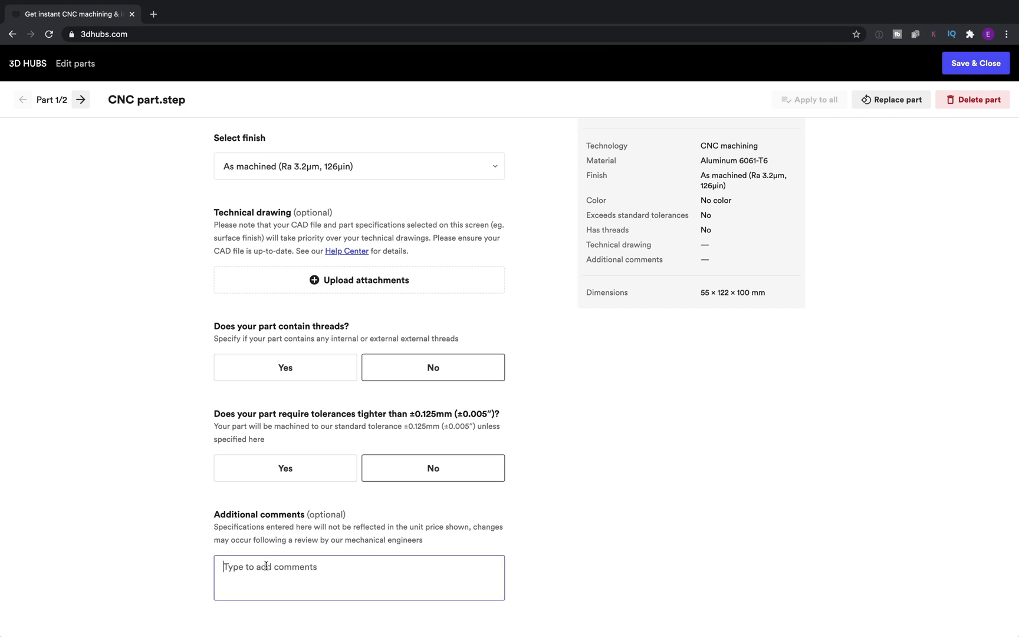
{"action": "mouse_move", "coordinate": [635, 480]}
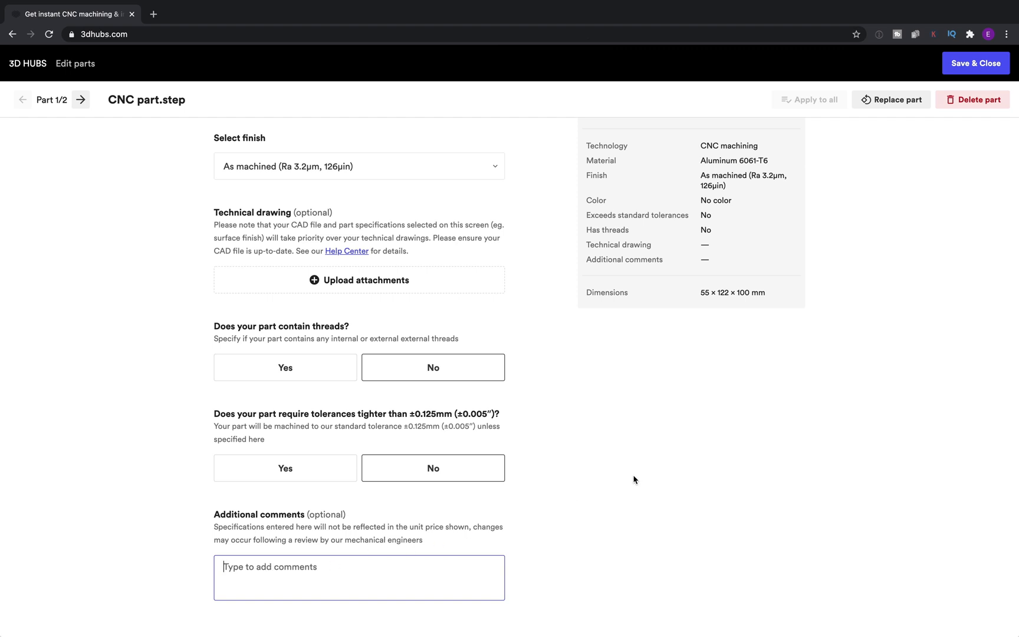
{"action": "mouse_move", "coordinate": [898, 237]}
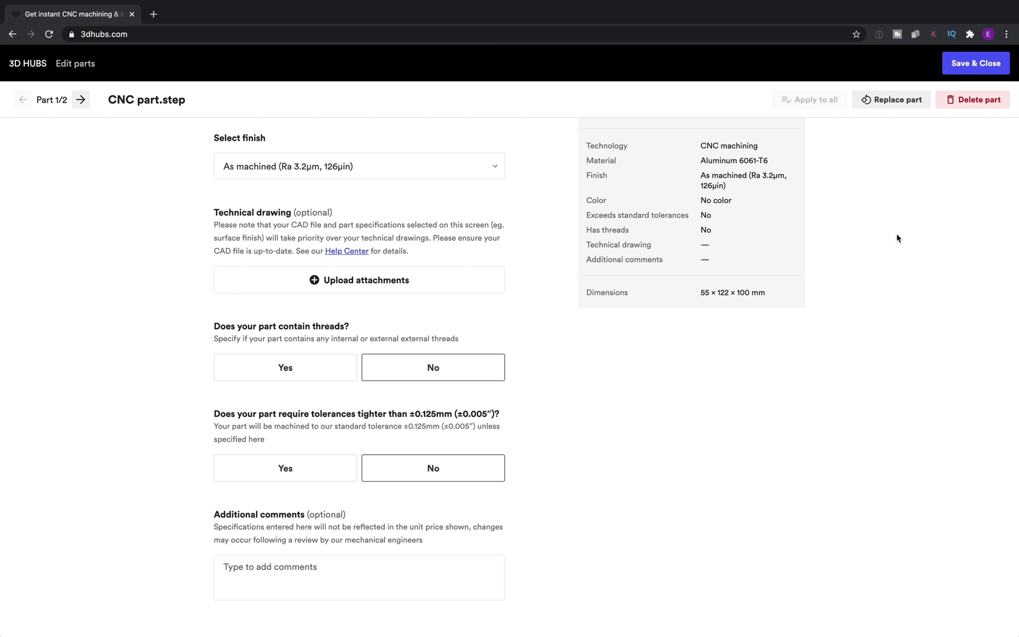
{"action": "scroll", "scroll_direction": "up", "scroll_amount": 3}
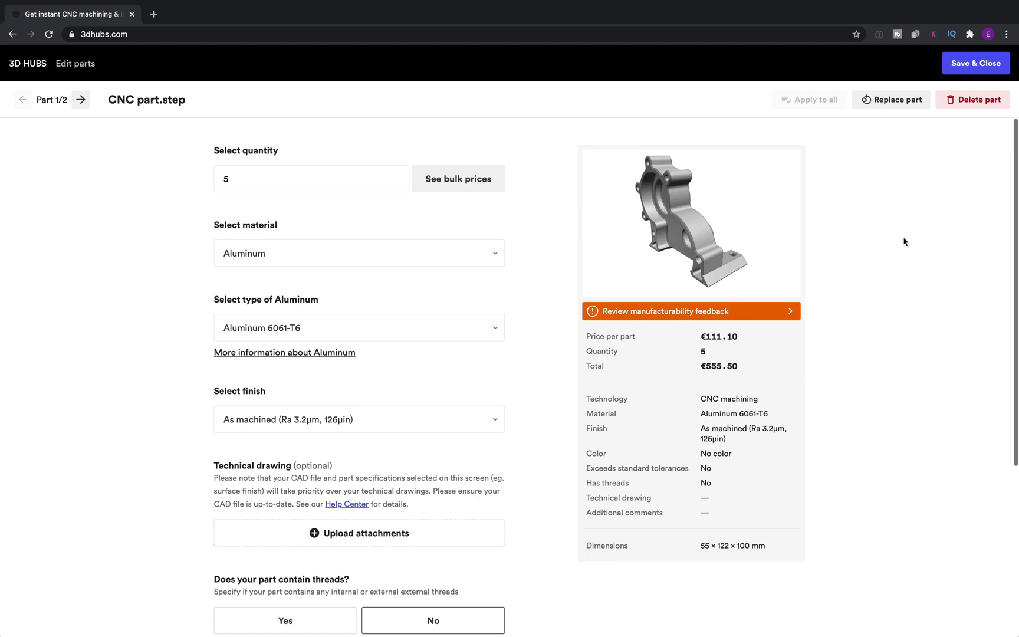
{"action": "mouse_move", "coordinate": [975, 63]}
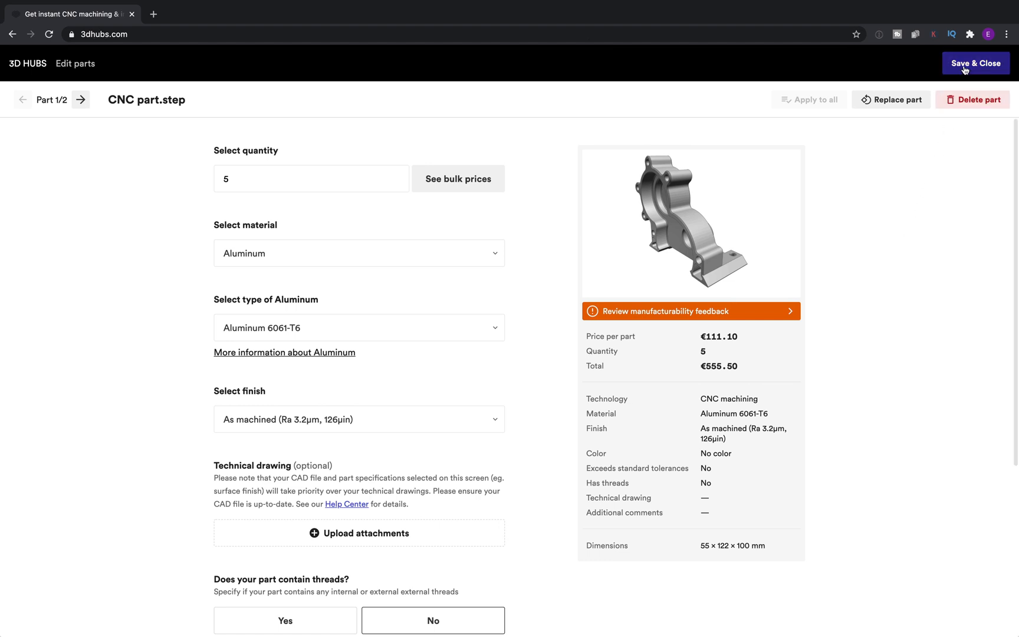
Save the part edits and quote Version 1, accepting the Terms of Sale
{"action": "left_click", "coordinate": [975, 63]}
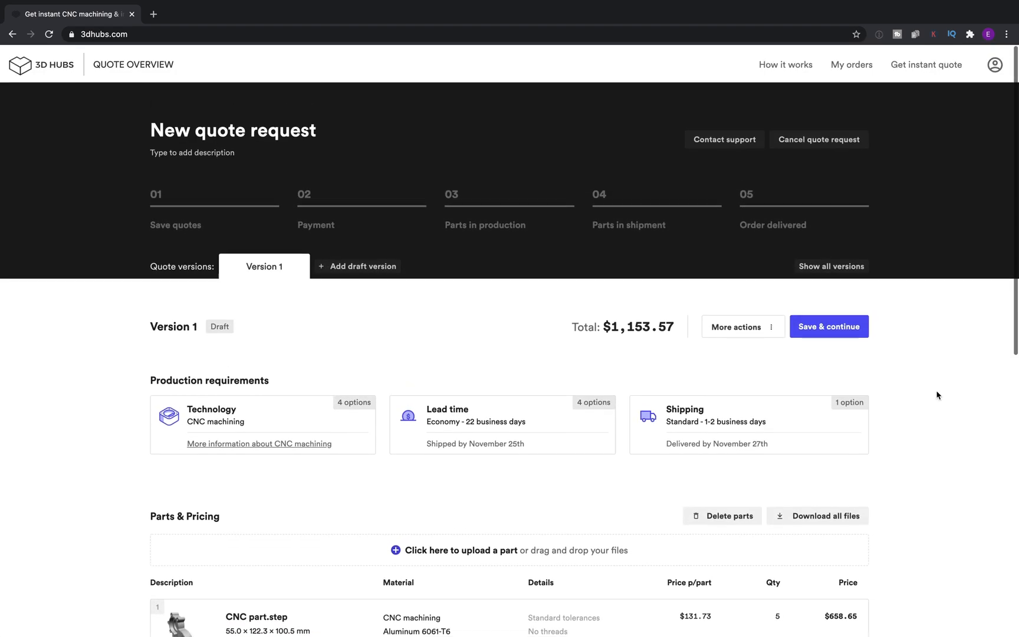
{"action": "left_click", "coordinate": [828, 325]}
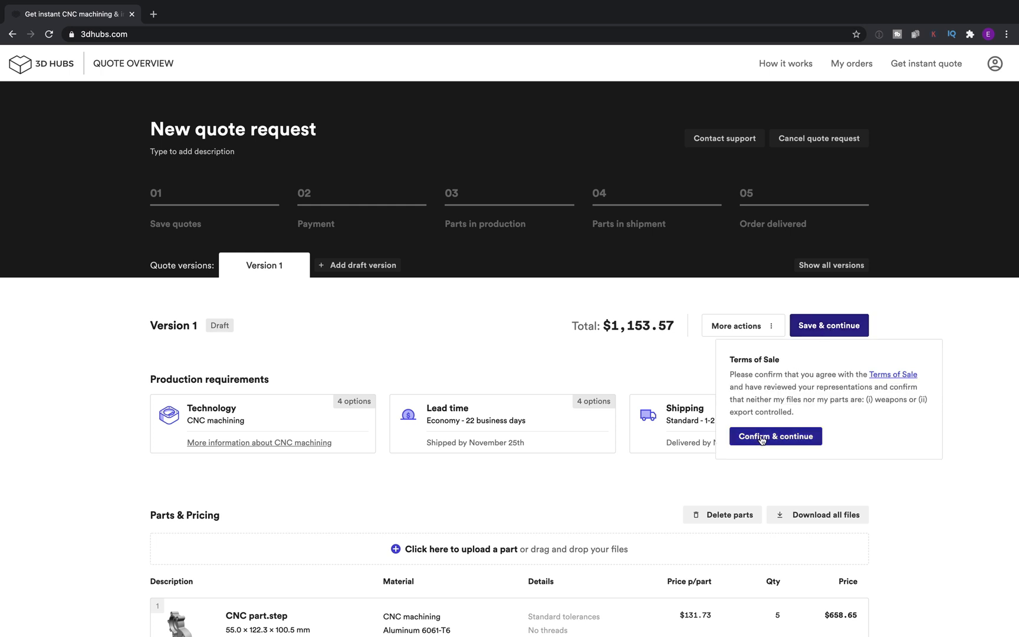
{"action": "left_click", "coordinate": [775, 436]}
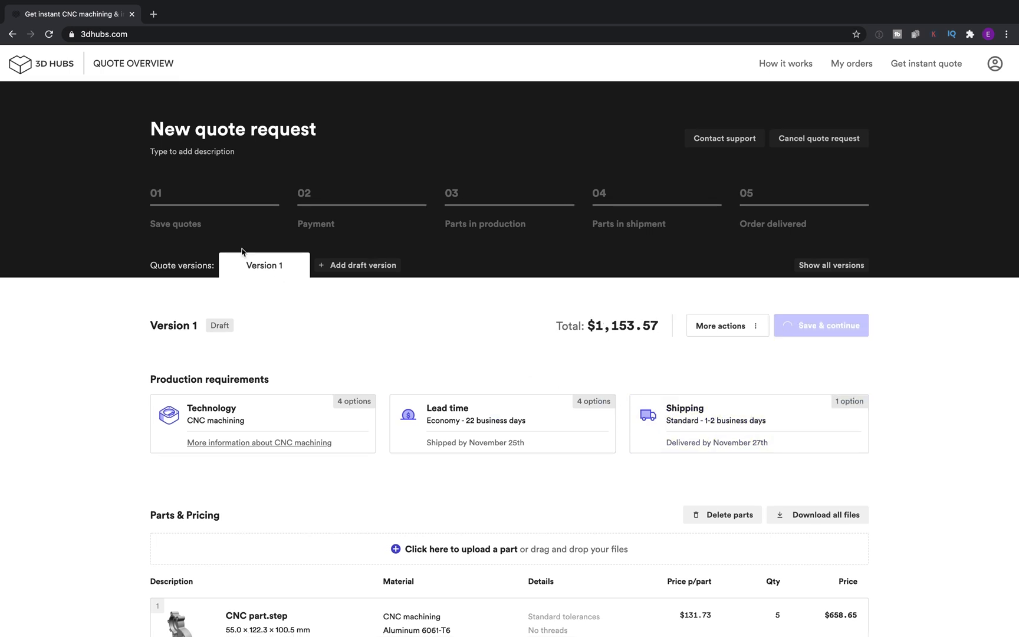
{"action": "left_click", "coordinate": [820, 325]}
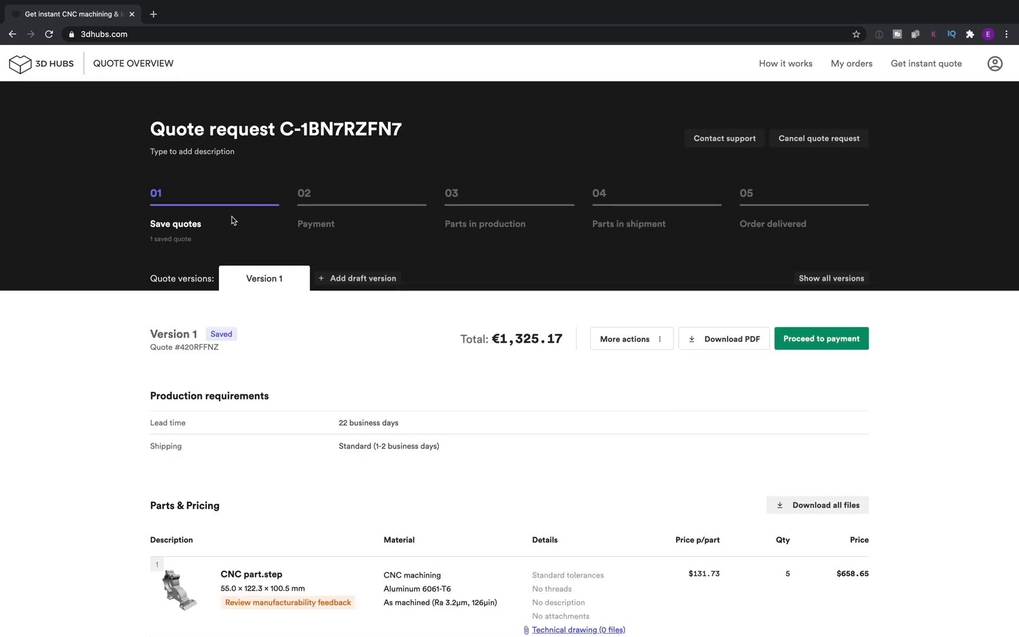
{"action": "mouse_move", "coordinate": [291, 265]}
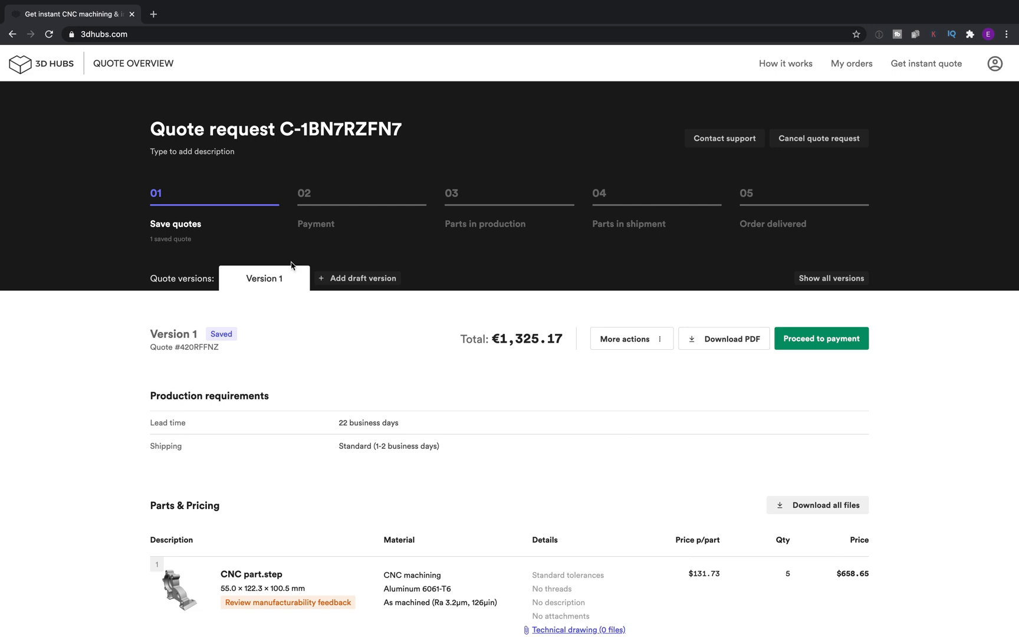
Review the saved quote C-1BN7RZFN7 totalling €1,325.17 for both parts
{"action": "scroll", "scroll_direction": "down", "scroll_amount": 3}
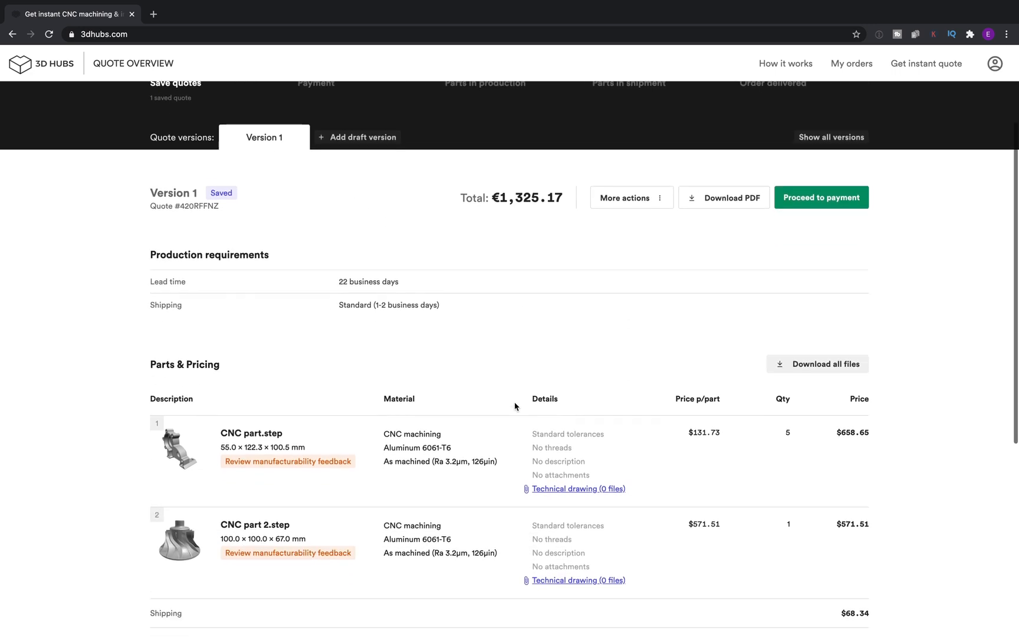
{"action": "scroll", "scroll_direction": "down", "scroll_amount": 3}
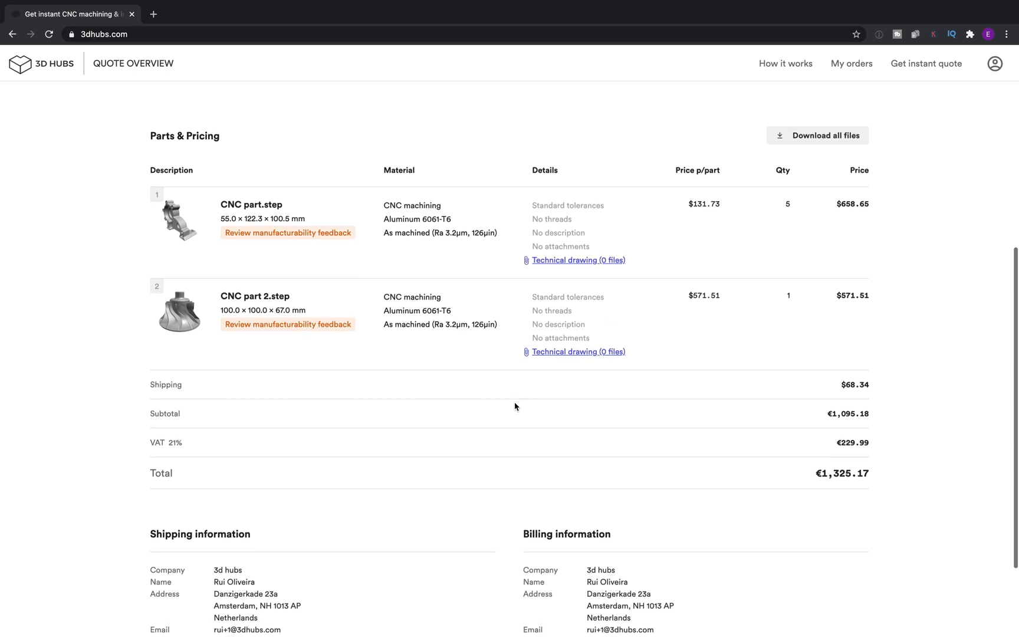
{"action": "scroll", "scroll_direction": "down", "scroll_amount": 3}
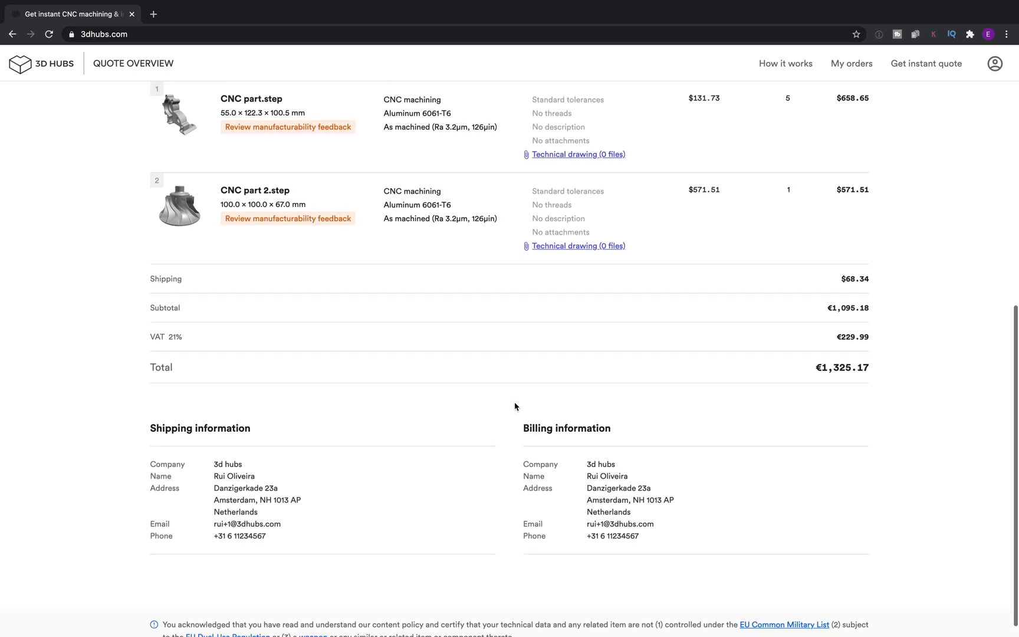
{"action": "scroll", "scroll_direction": "up", "scroll_amount": 3}
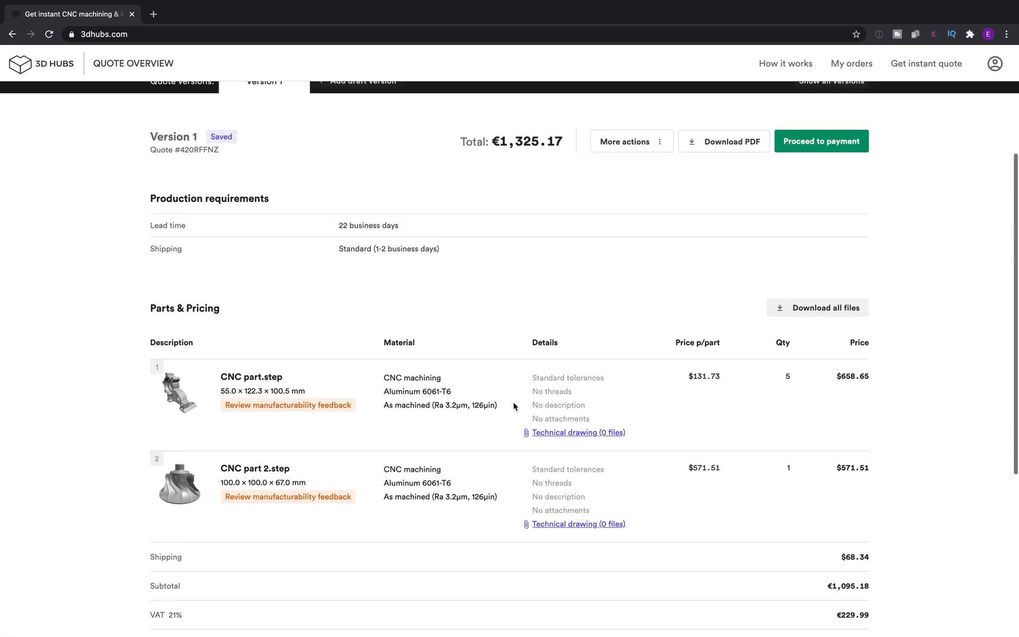
{"action": "scroll", "scroll_direction": "up", "scroll_amount": 3}
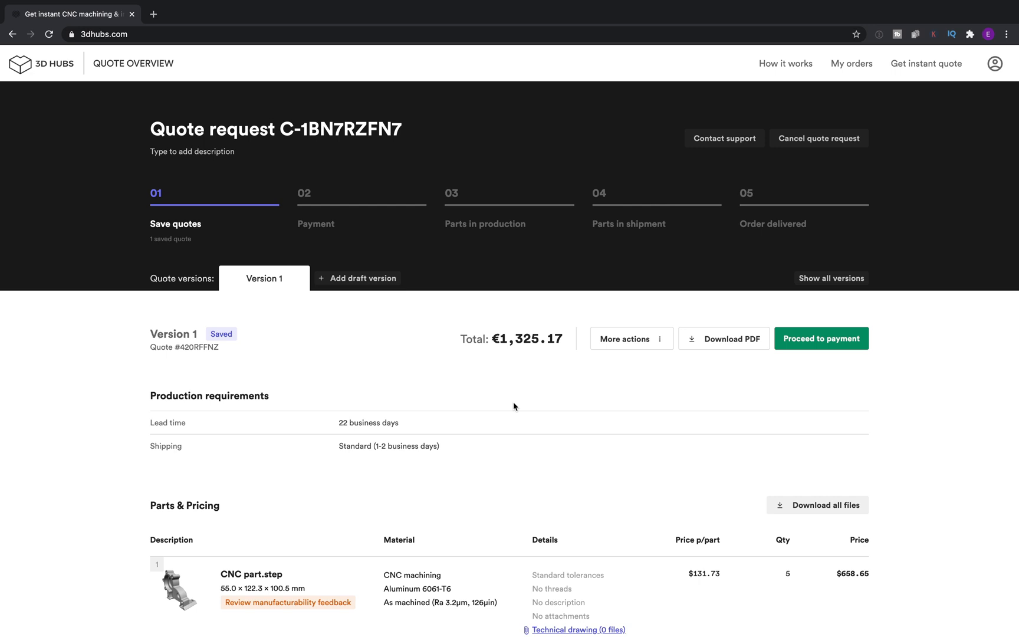
{"action": "mouse_move", "coordinate": [367, 296]}
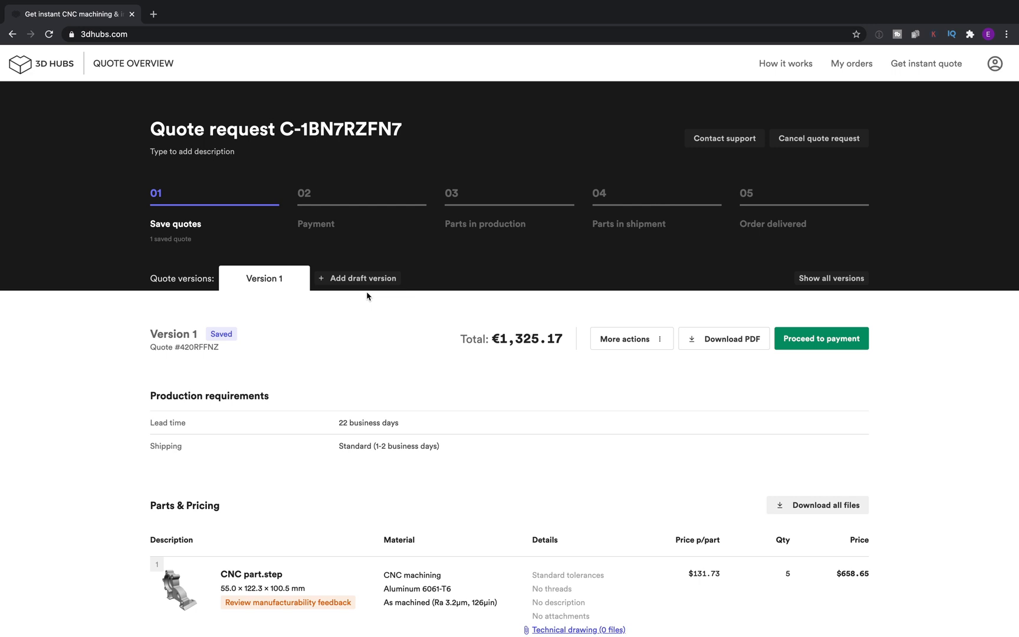
Create a new draft quote version titled 'Faster lead time'
{"action": "left_click", "coordinate": [357, 278]}
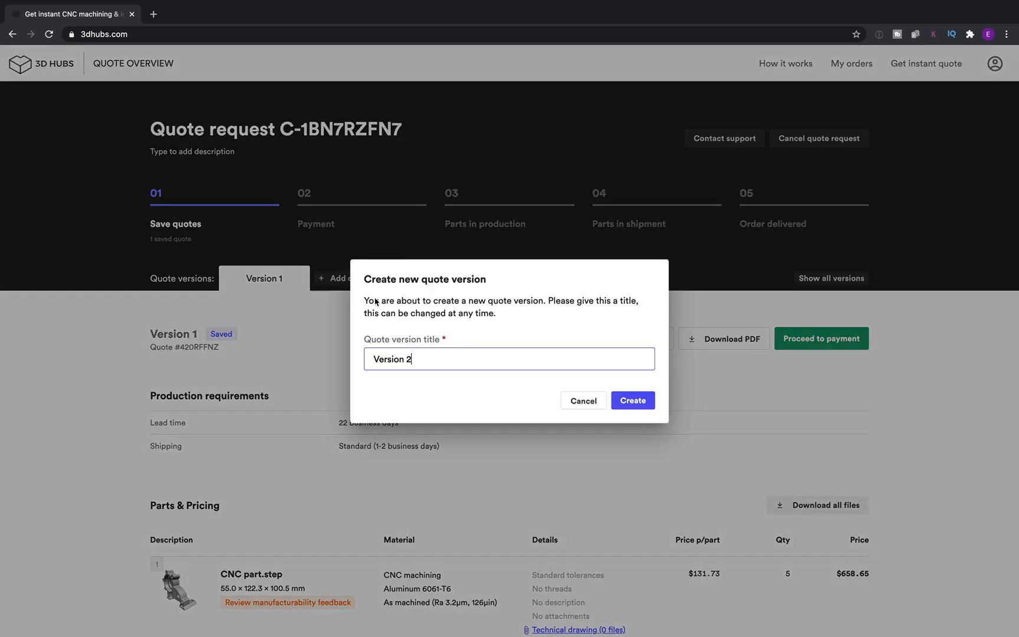
{"action": "type", "text": "Faste"}
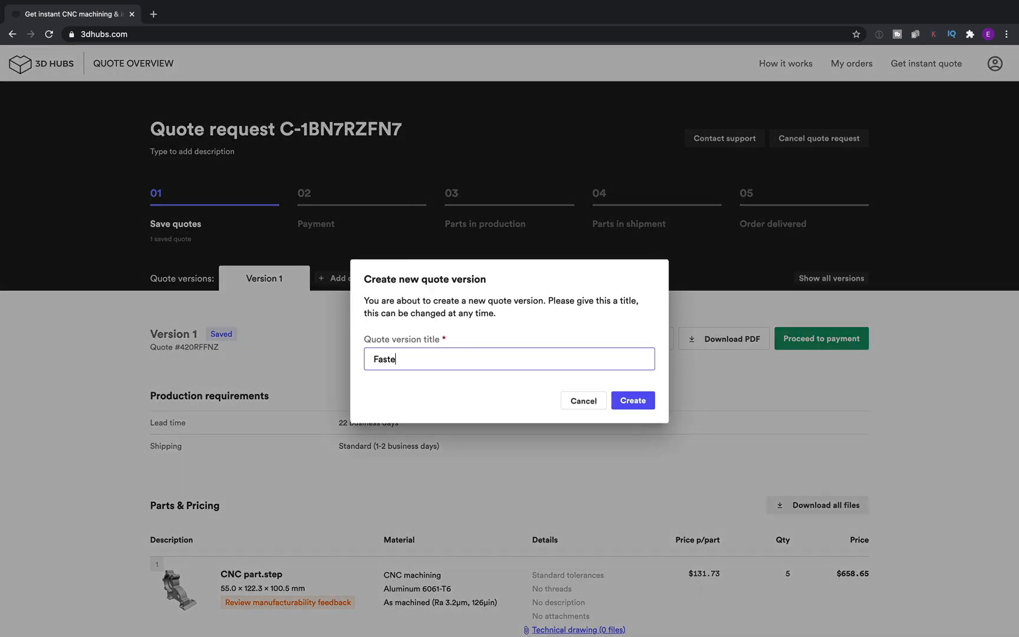
{"action": "type", "text": "r lead time"}
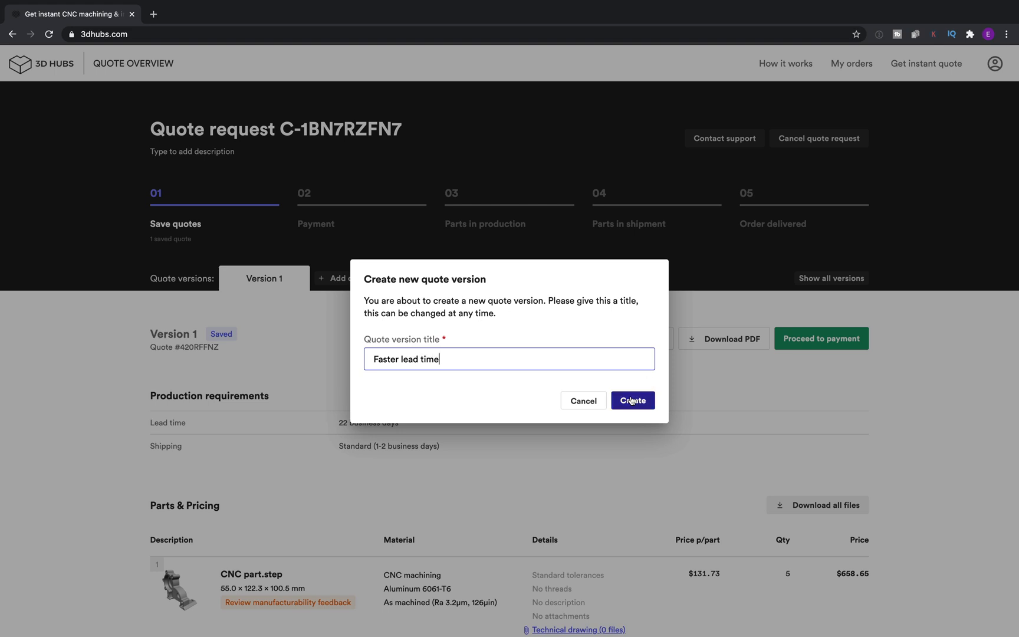
{"action": "left_click", "coordinate": [632, 400]}
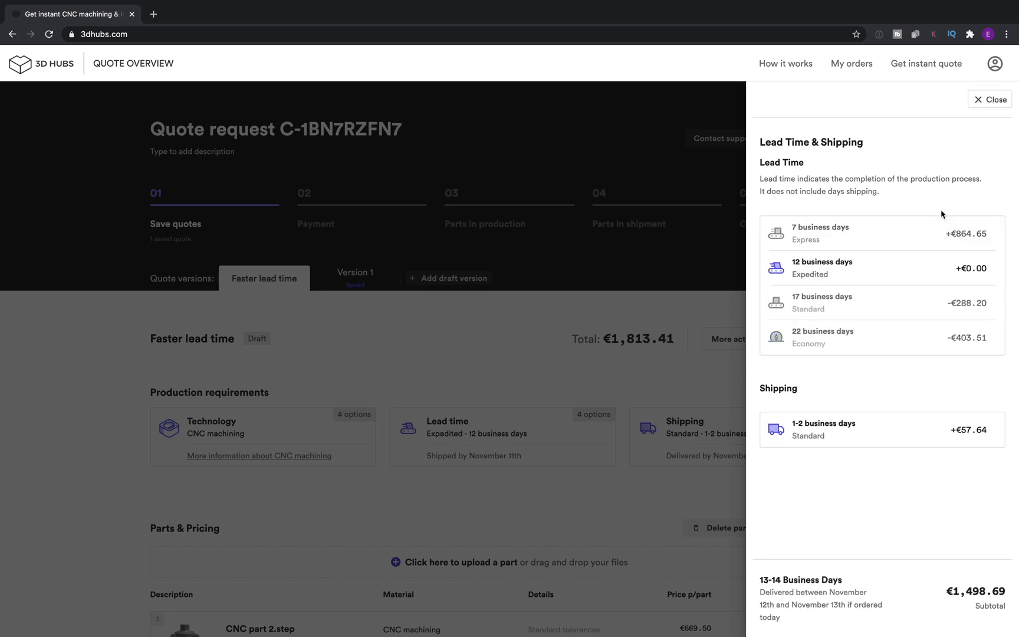
Save the draft as quote 420RHPGJ at €1,813.41, accept the Terms of Sale, and list all versions
{"action": "left_click", "coordinate": [989, 100]}
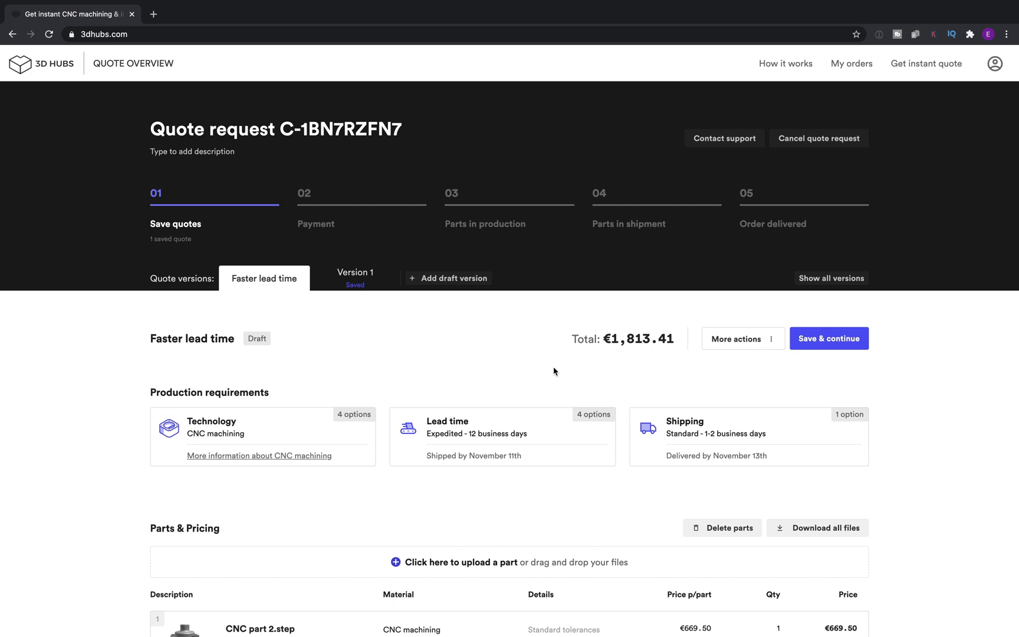
{"action": "left_click", "coordinate": [829, 338]}
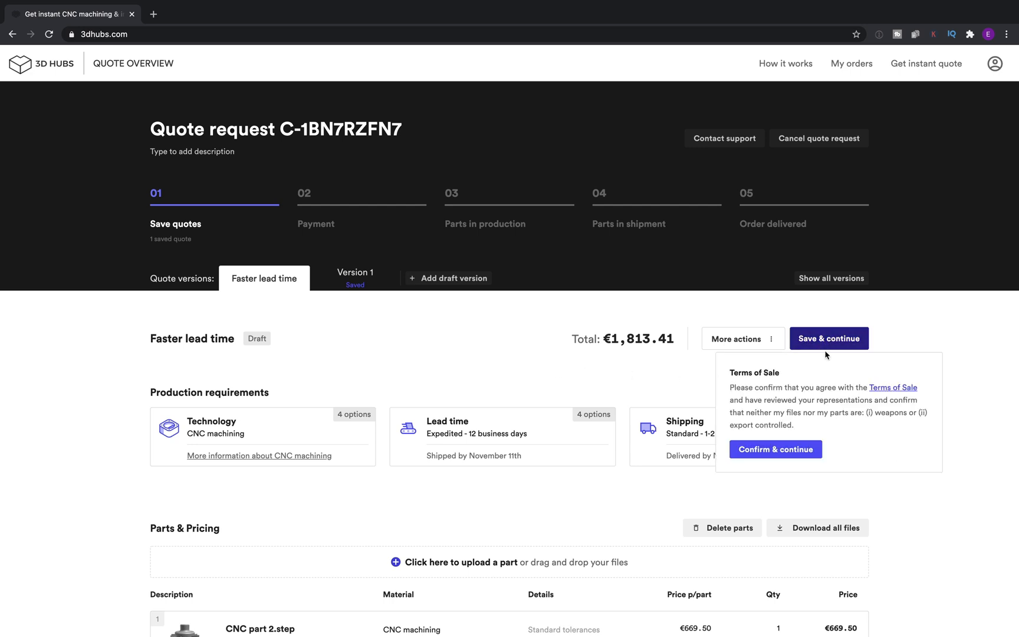
{"action": "left_click", "coordinate": [775, 450]}
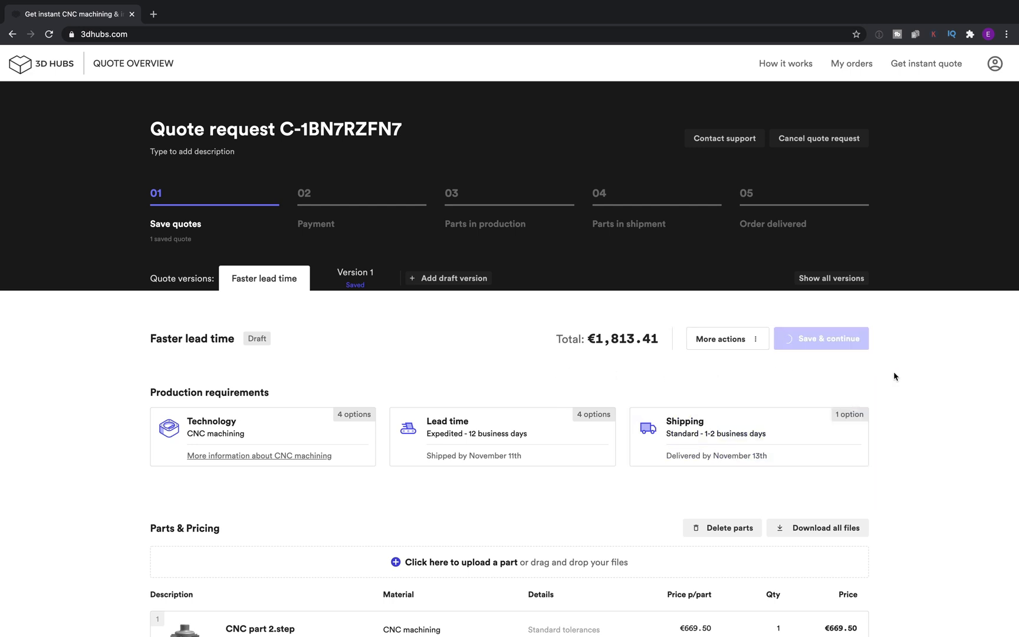
{"action": "left_click", "coordinate": [821, 338]}
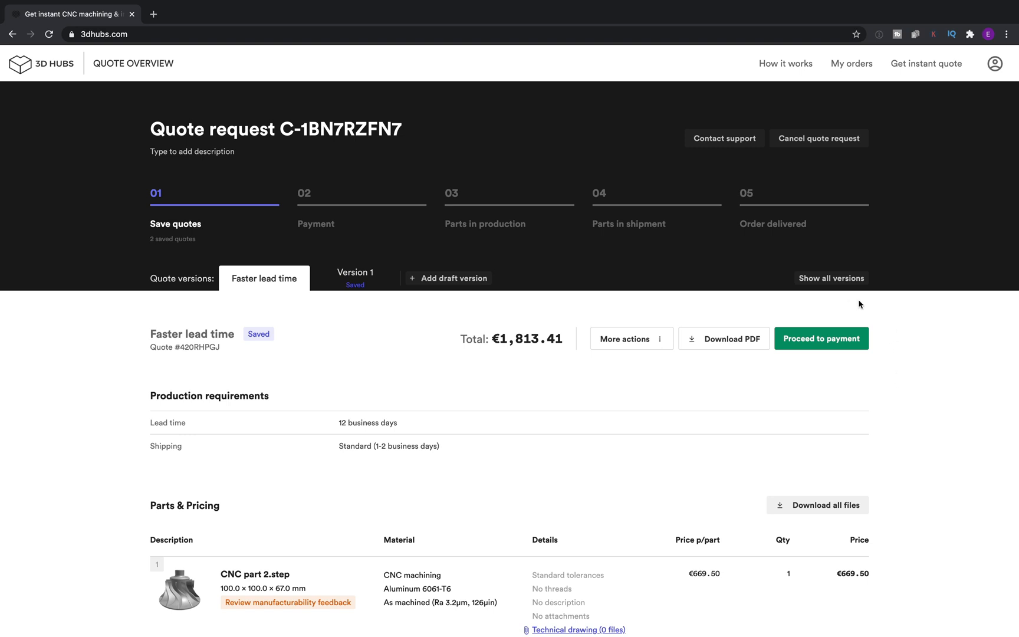
{"action": "left_click", "coordinate": [831, 278]}
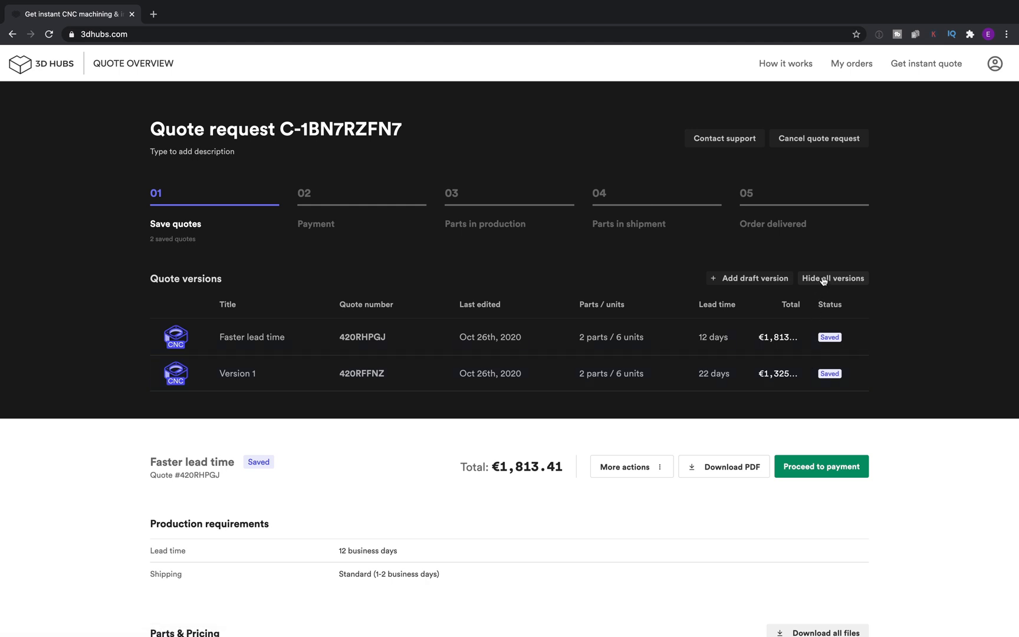
Hide the version list, start emailing quote 420RHPGJ, then cancel the email
{"action": "left_click", "coordinate": [833, 278]}
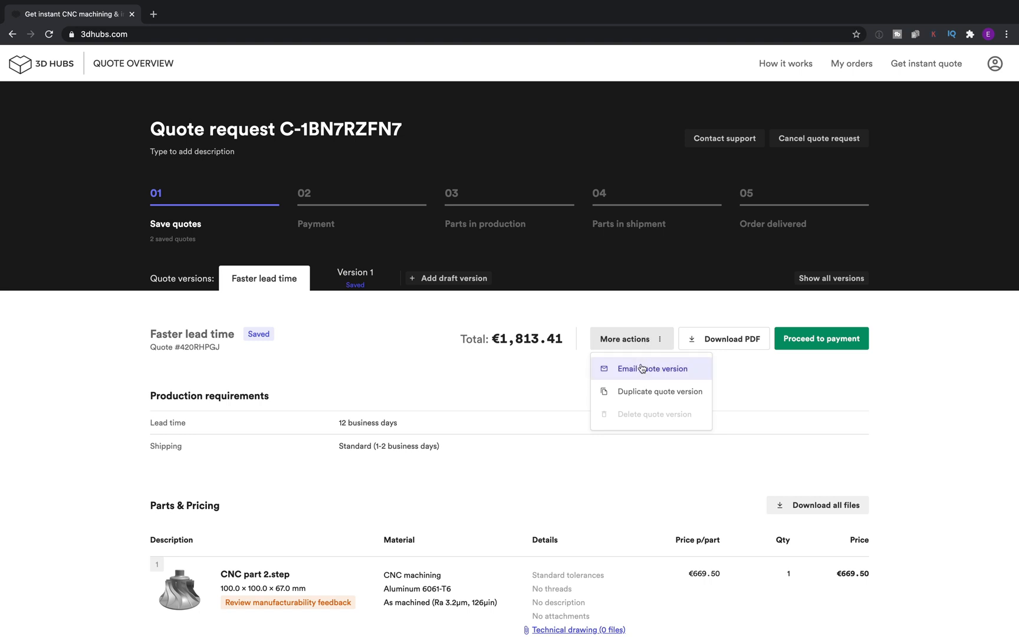
{"action": "left_click", "coordinate": [652, 368]}
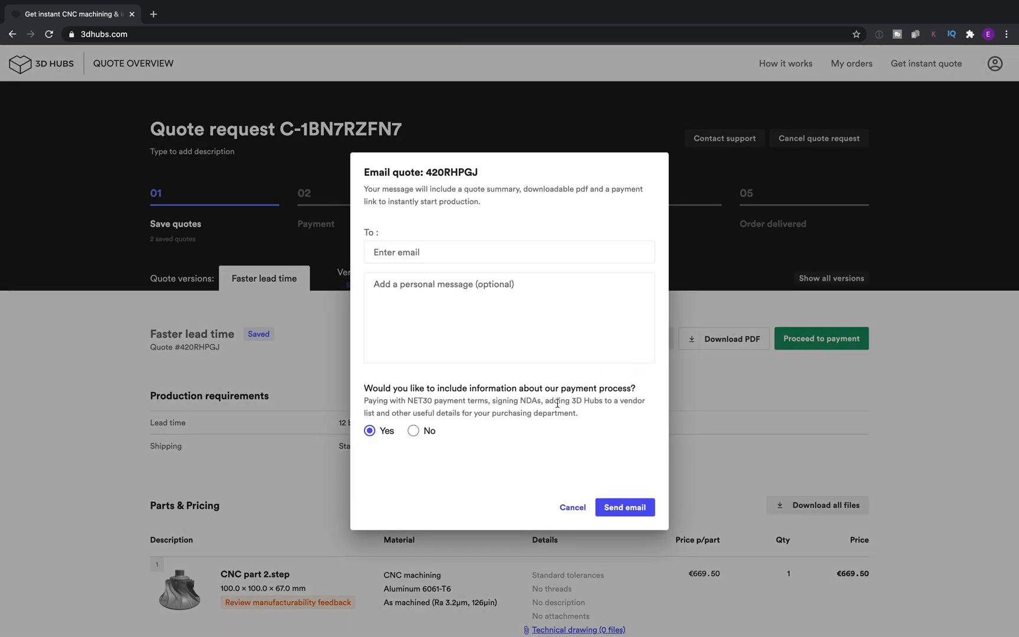
{"action": "left_click", "coordinate": [571, 507]}
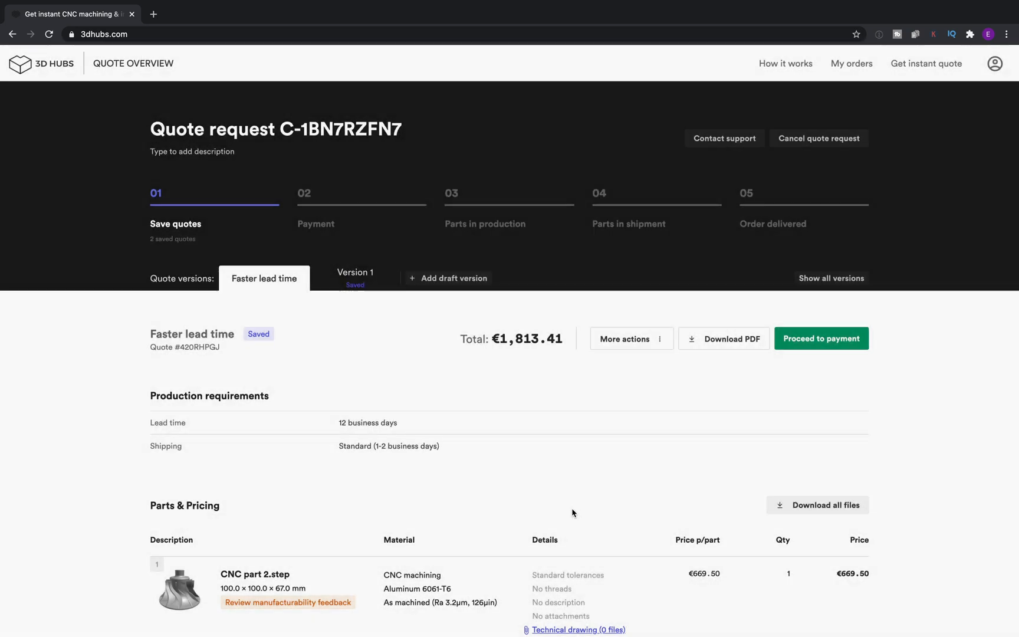
{"action": "mouse_move", "coordinate": [644, 394]}
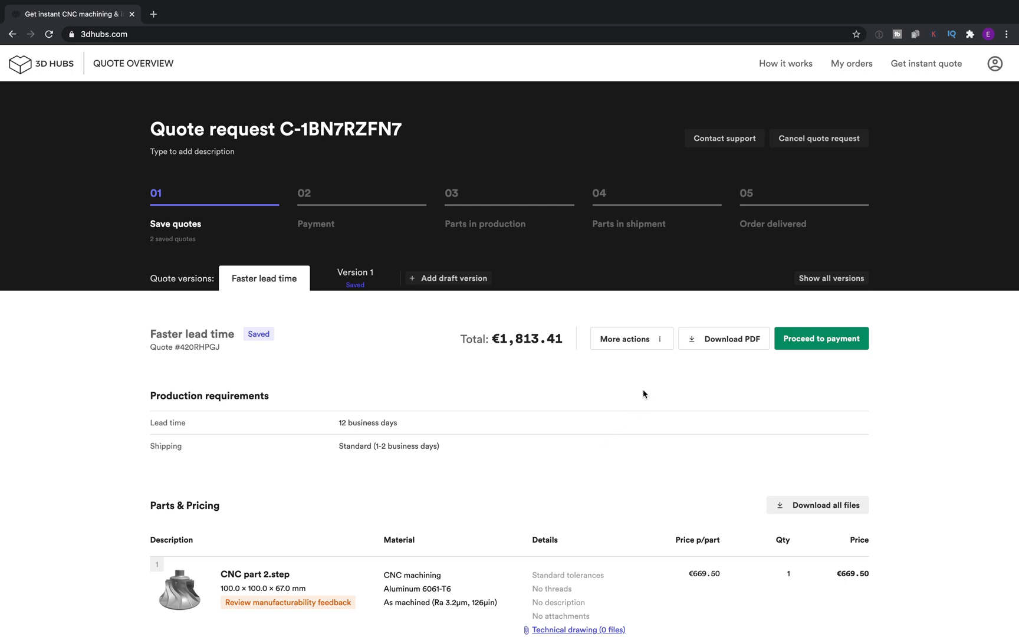
{"action": "mouse_move", "coordinate": [805, 393]}
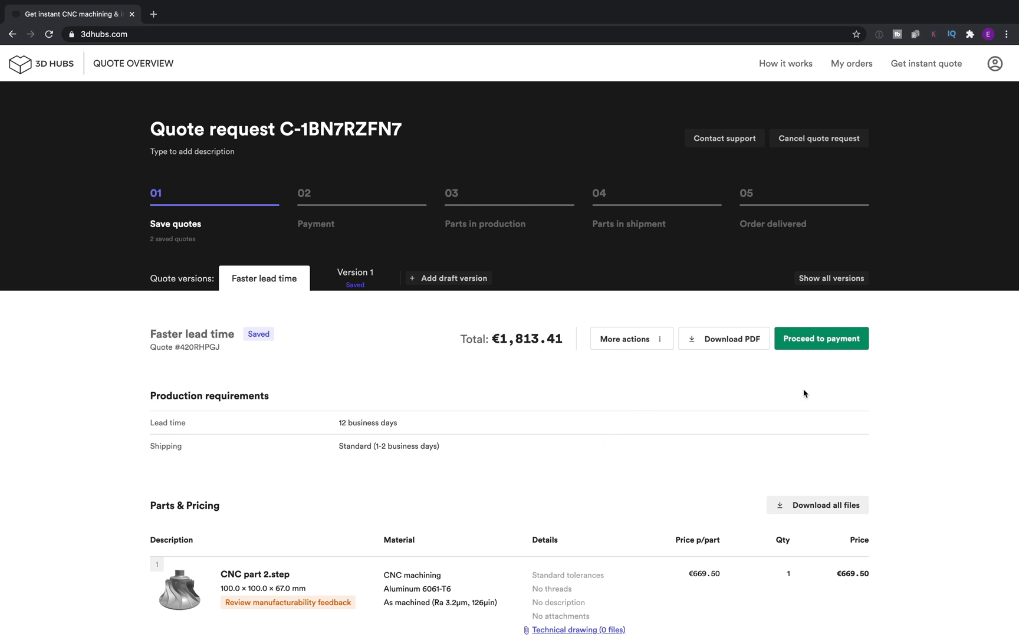
Pay €1,813.41 by credit card for quote 420RHPGJ, agreeing to the Terms of Sale
{"action": "left_click", "coordinate": [822, 338]}
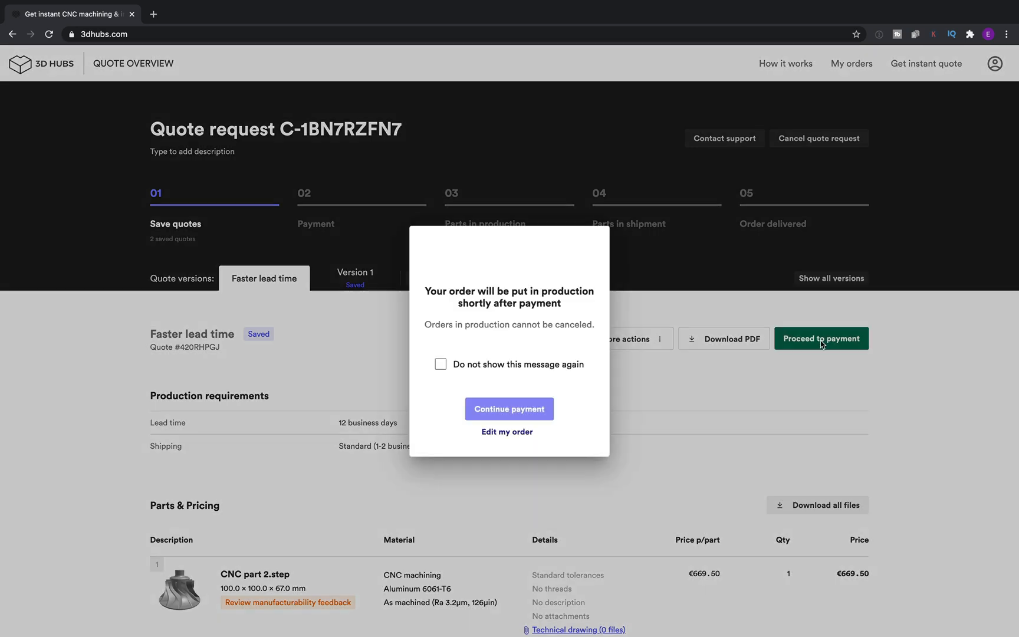
{"action": "left_click", "coordinate": [510, 409]}
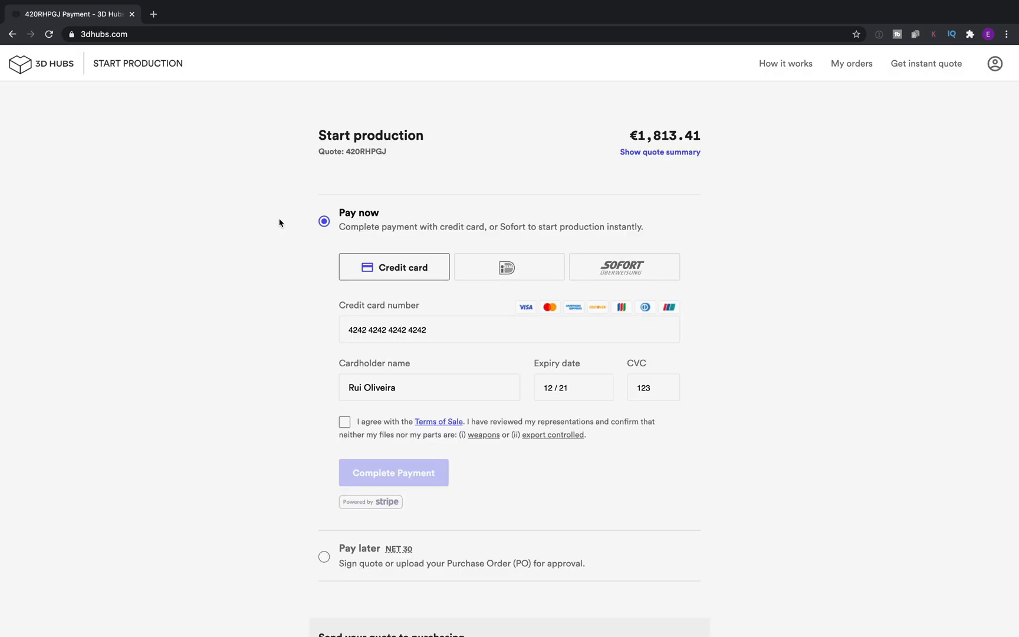
{"action": "mouse_move", "coordinate": [294, 273]}
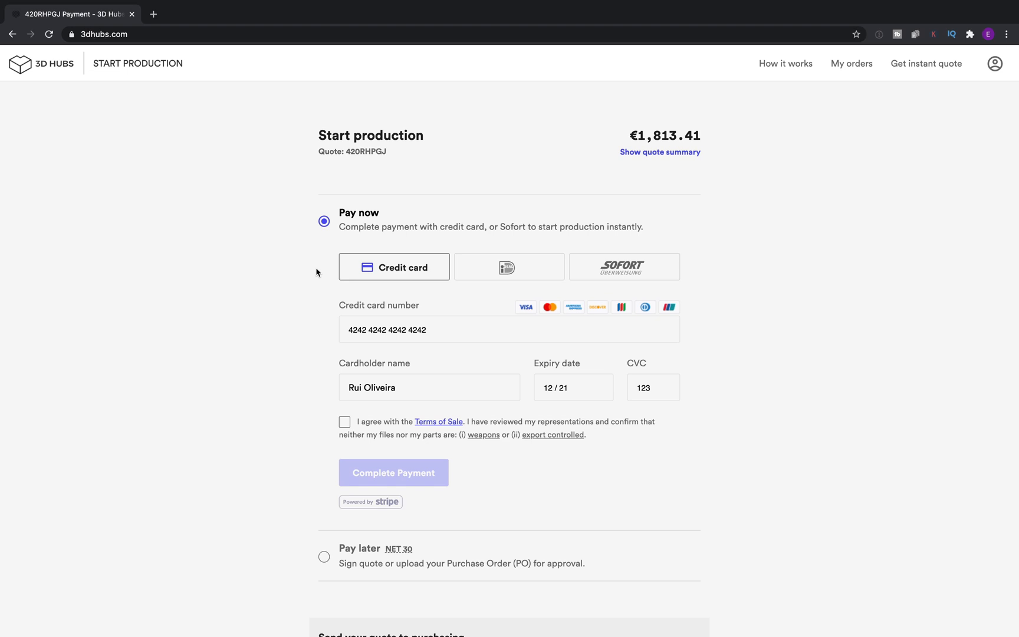
{"action": "scroll", "scroll_direction": "down", "scroll_amount": 3}
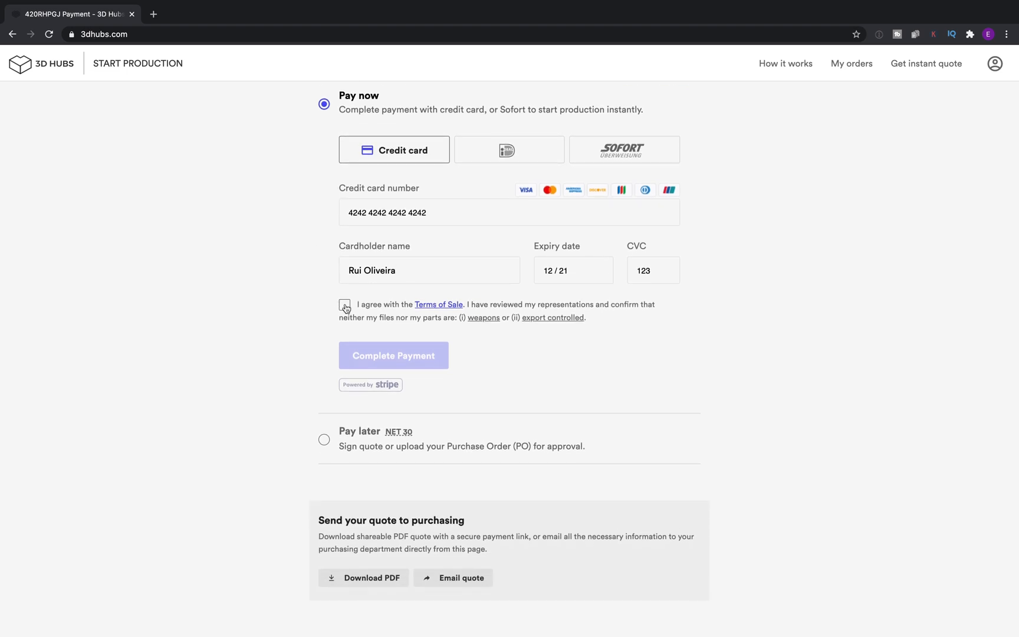
{"action": "left_click", "coordinate": [393, 355]}
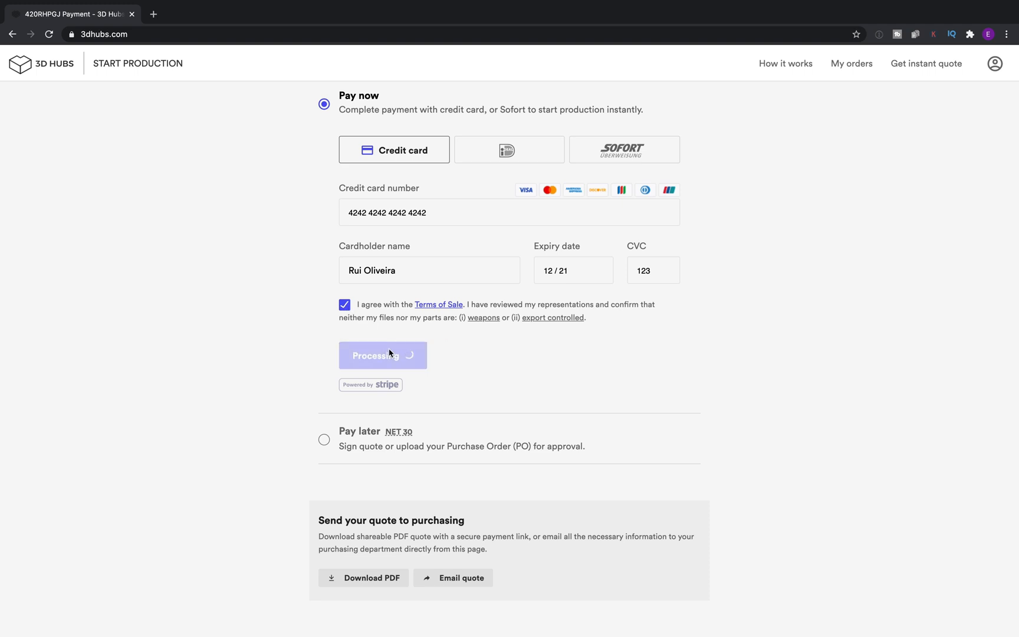
{"action": "left_click", "coordinate": [383, 356]}
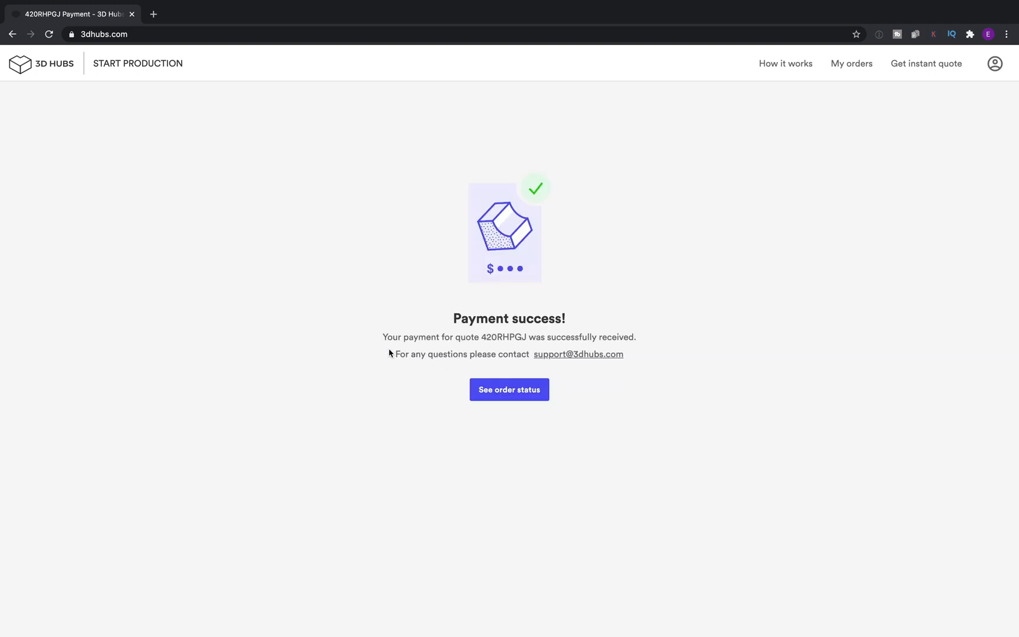
{"action": "mouse_move", "coordinate": [509, 412]}
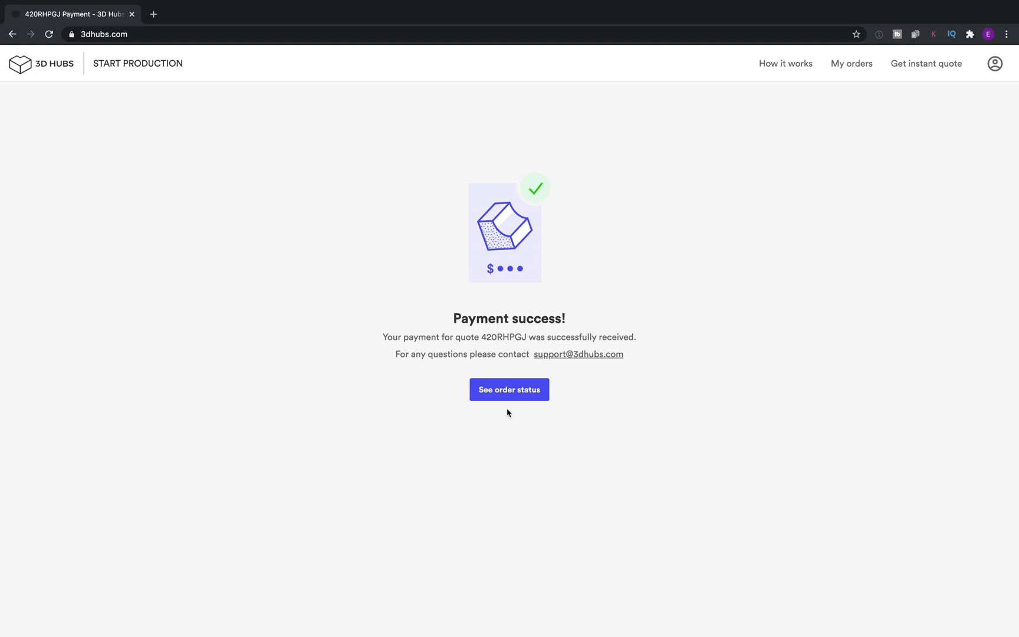
View order C-1BN7RZFN7's status, now paid and queued for production
{"action": "left_click", "coordinate": [510, 390]}
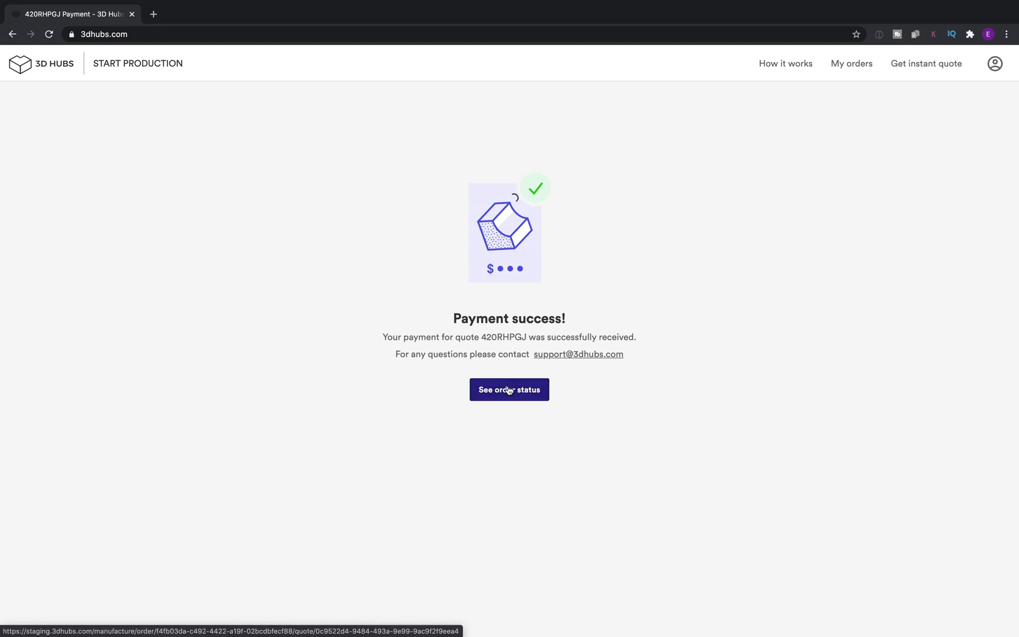
{"action": "left_click", "coordinate": [509, 389]}
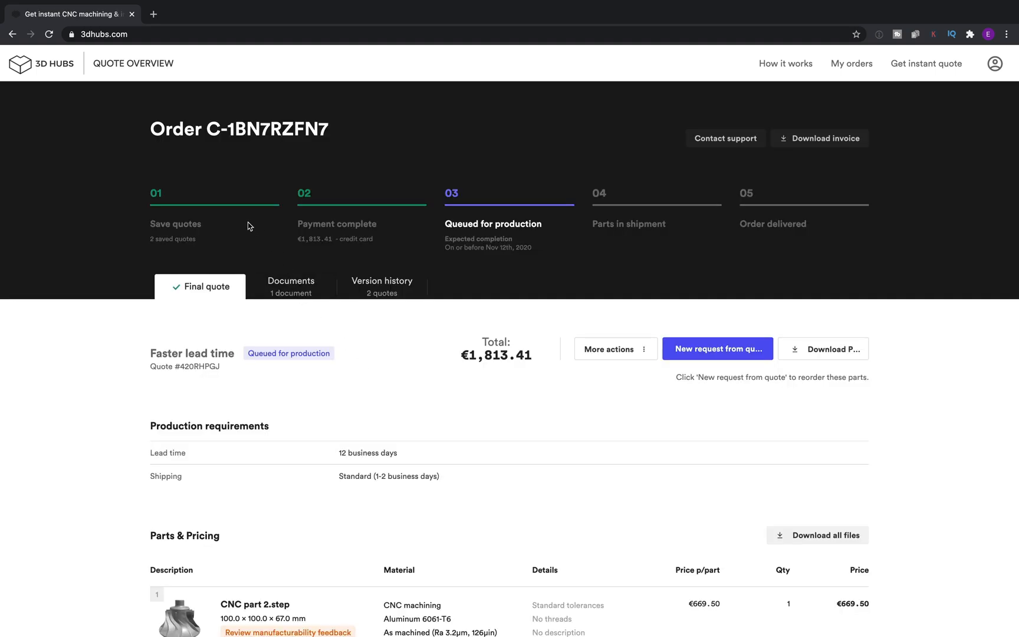
{"action": "mouse_move", "coordinate": [343, 233]}
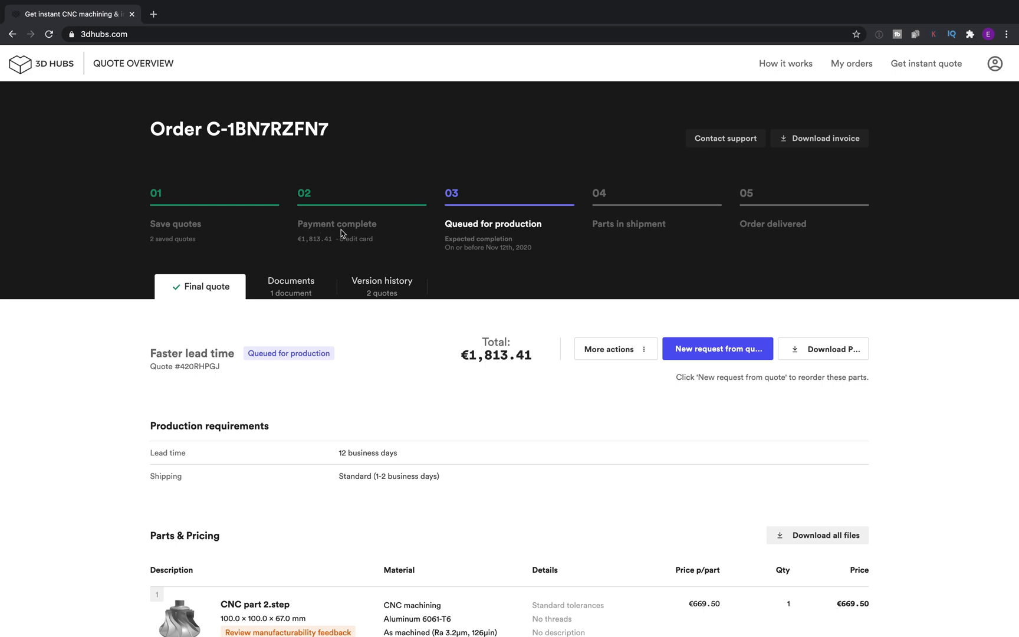
{"action": "mouse_move", "coordinate": [549, 242]}
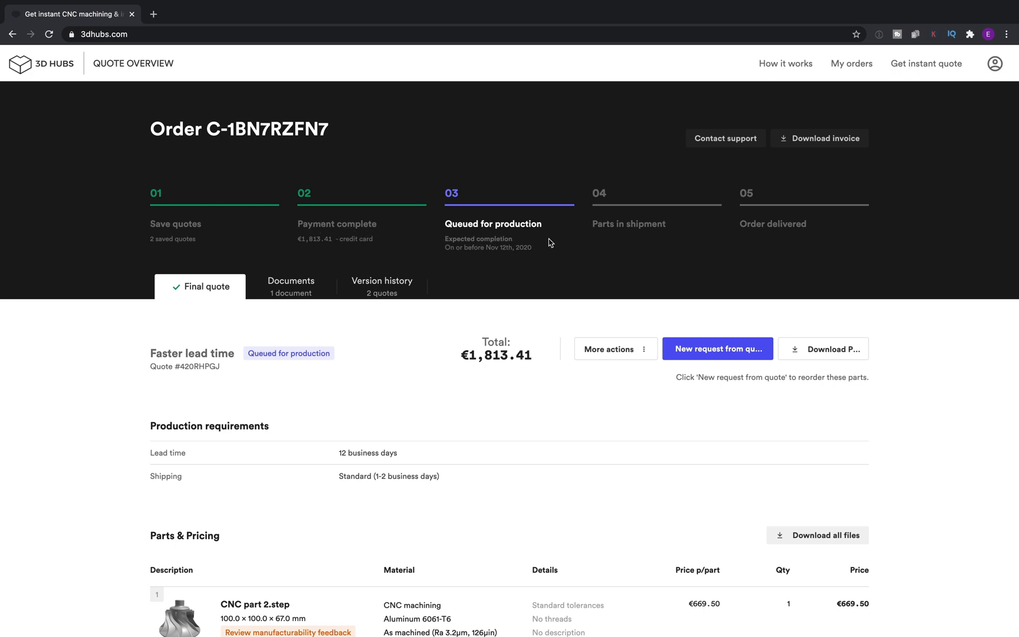
{"action": "mouse_move", "coordinate": [542, 244]}
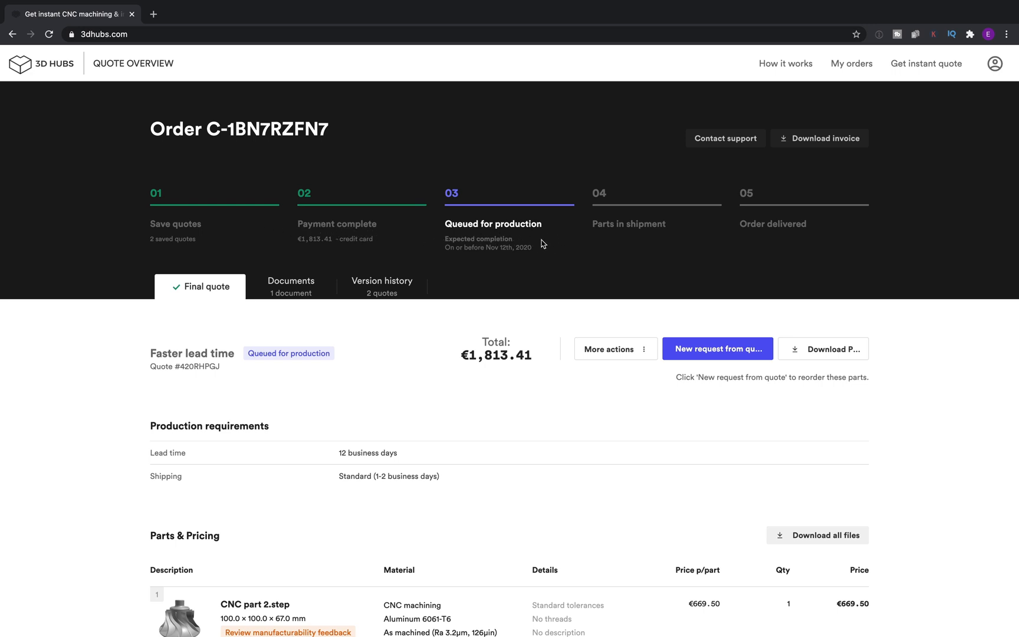